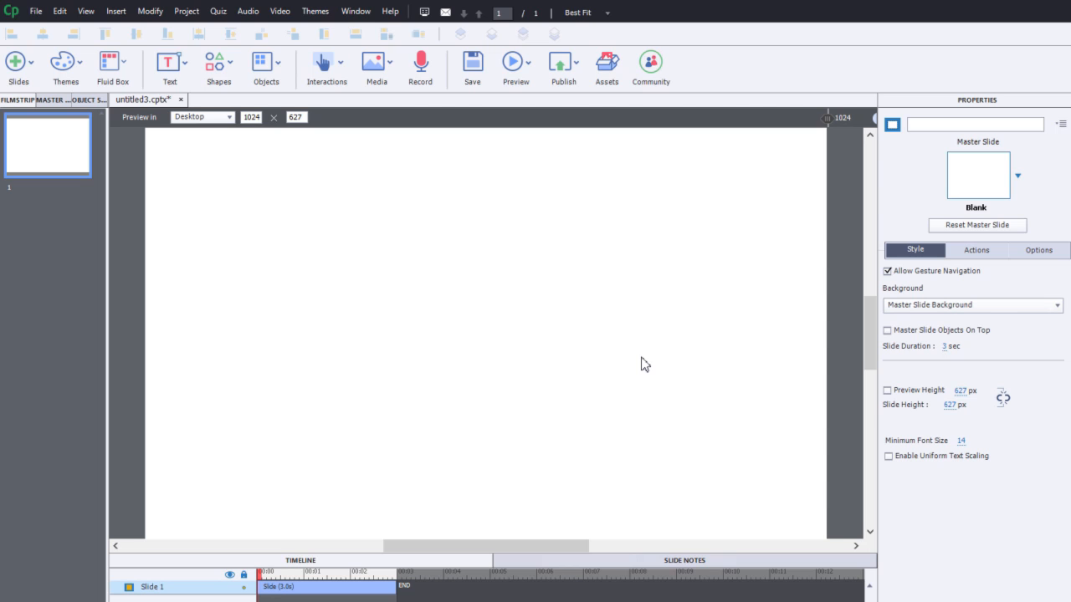
pyautogui.moveTo(343, 175)
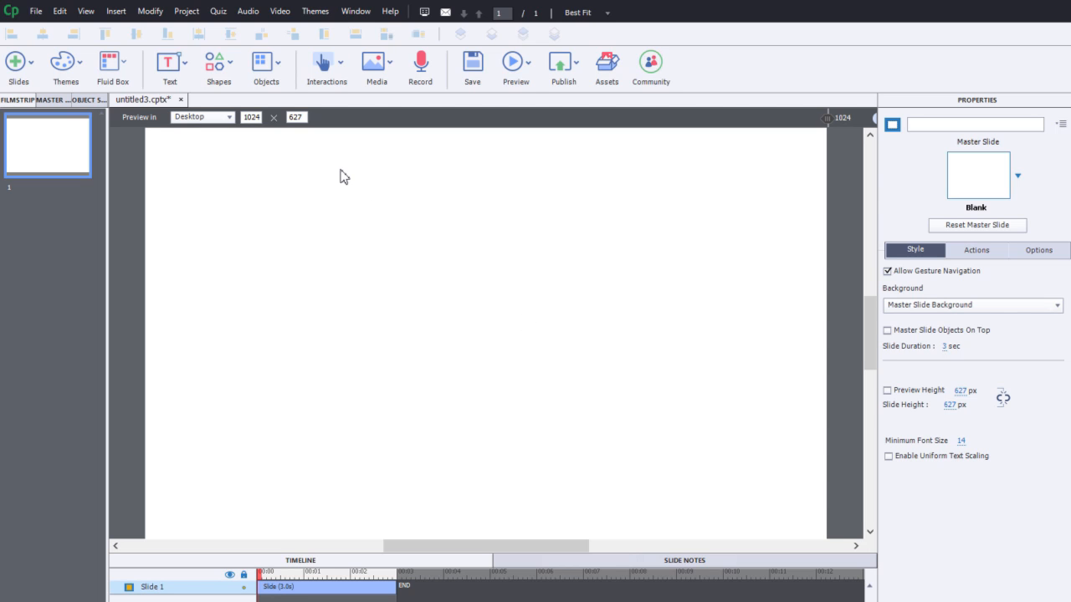
pyautogui.moveTo(404, 212)
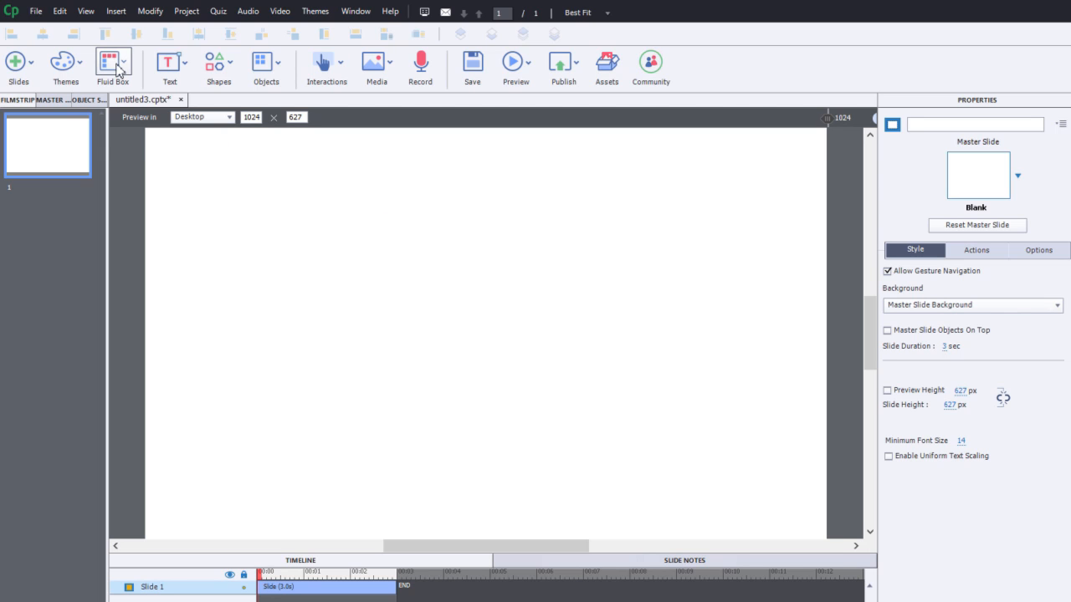
# Step: Insert a vertical fluid box (FB_1) filling slide 1
pyautogui.click(113, 67)
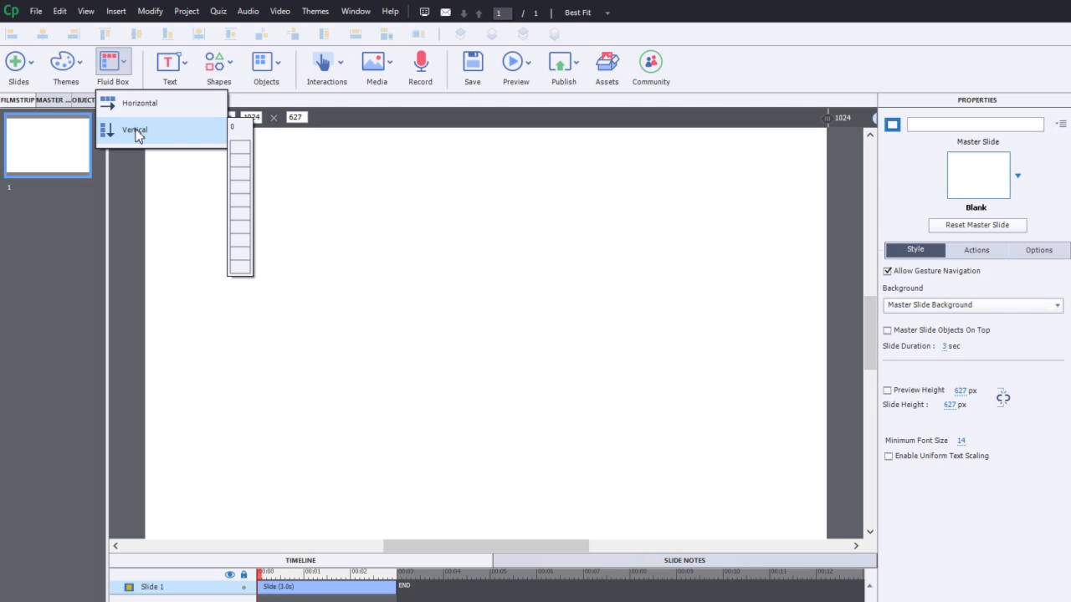
pyautogui.click(135, 129)
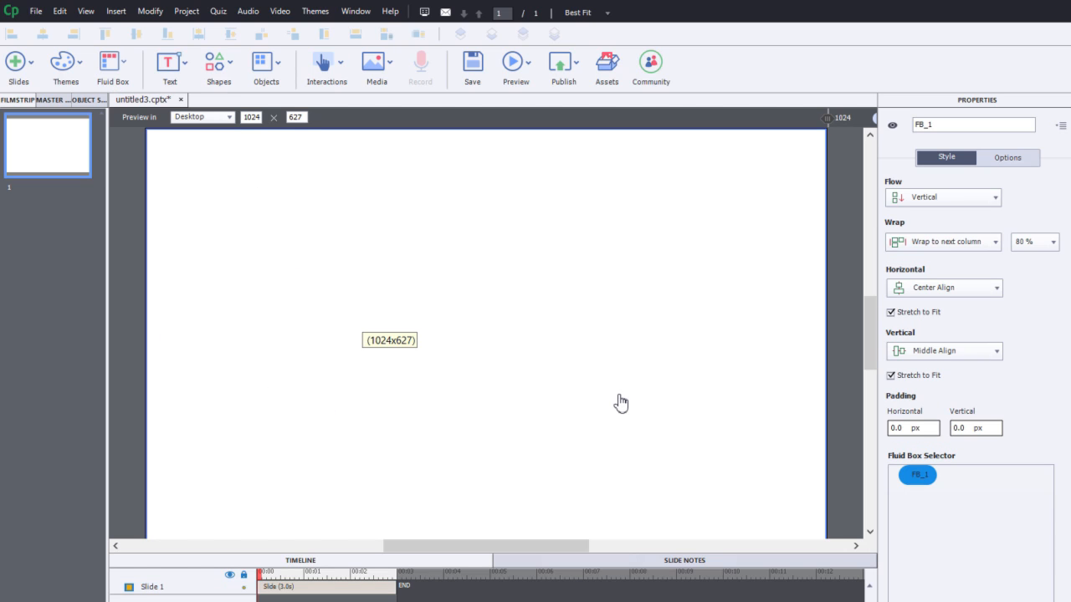
pyautogui.click(170, 62)
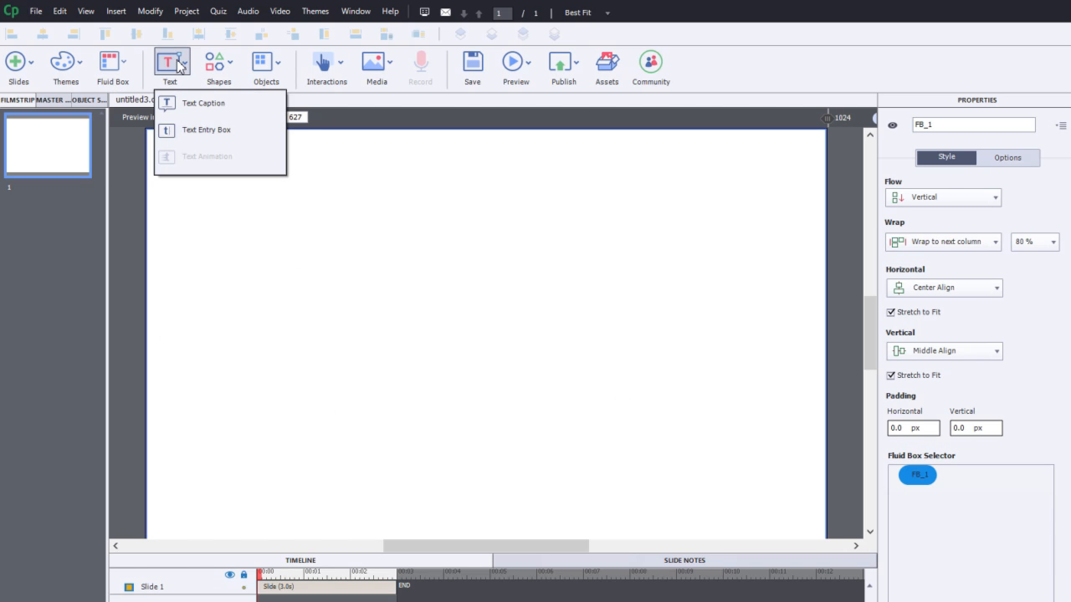
# Step: Insert a text entry box, enlarge the upper fluid box area, and select Submit
pyautogui.click(206, 129)
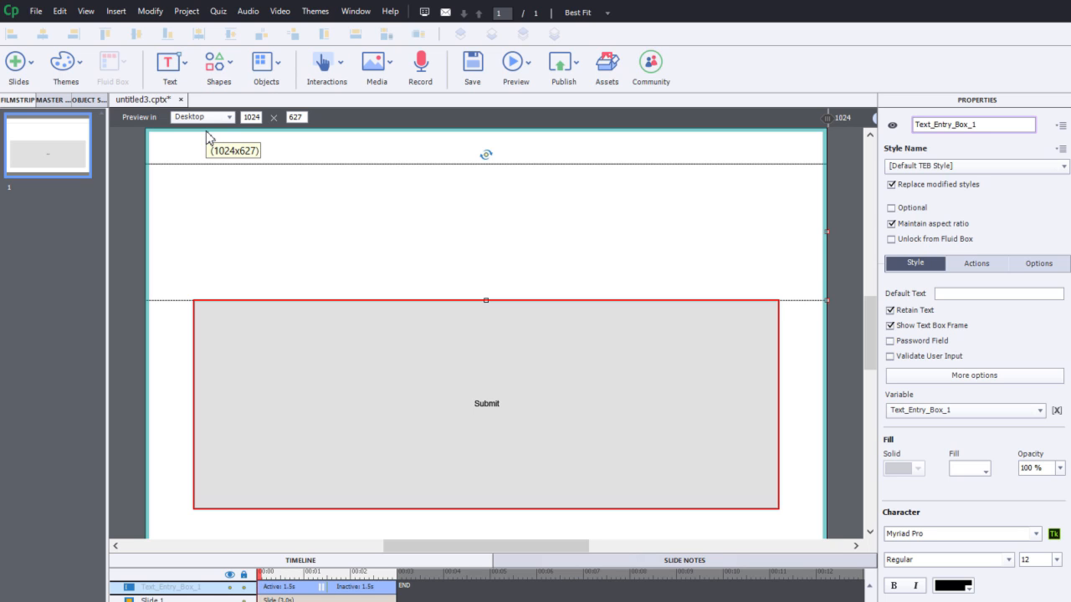
pyautogui.moveTo(485, 302); pyautogui.dragTo(486, 324)
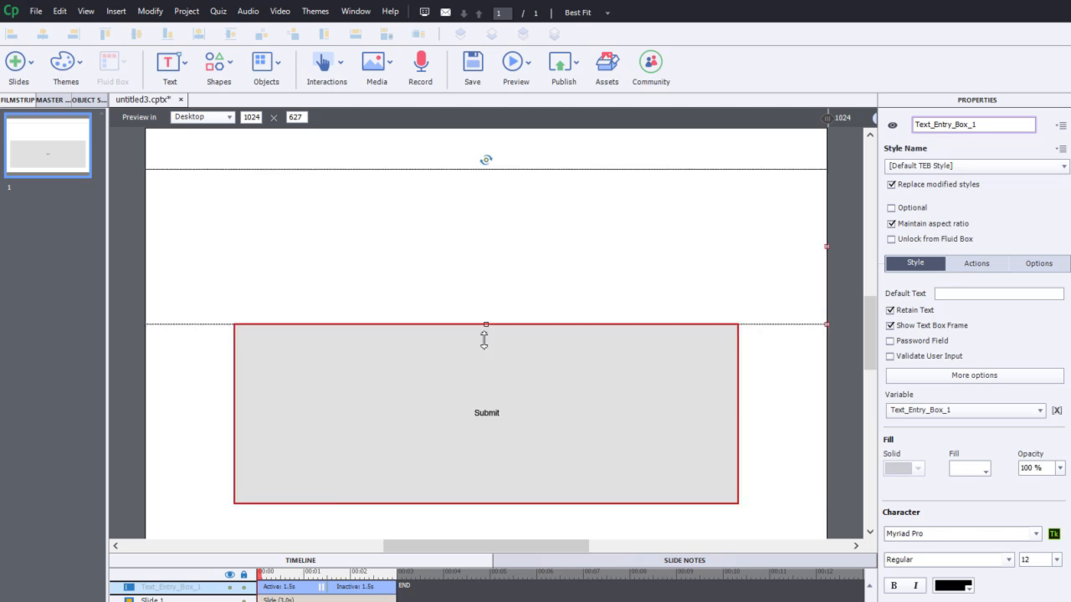
pyautogui.moveTo(485, 324); pyautogui.dragTo(486, 422)
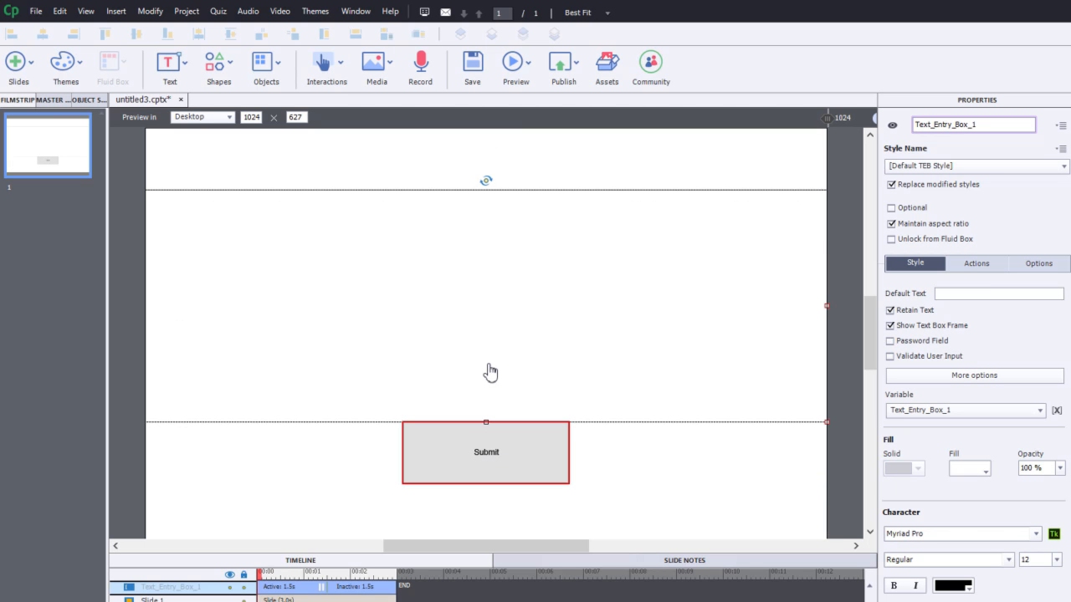
pyautogui.moveTo(763, 299)
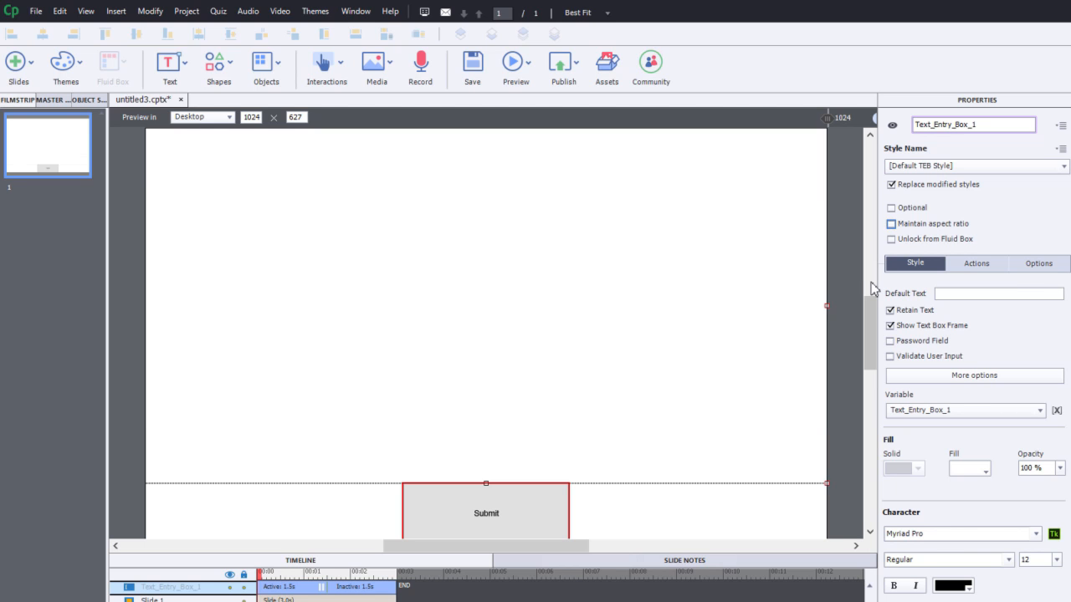
pyautogui.moveTo(323, 187)
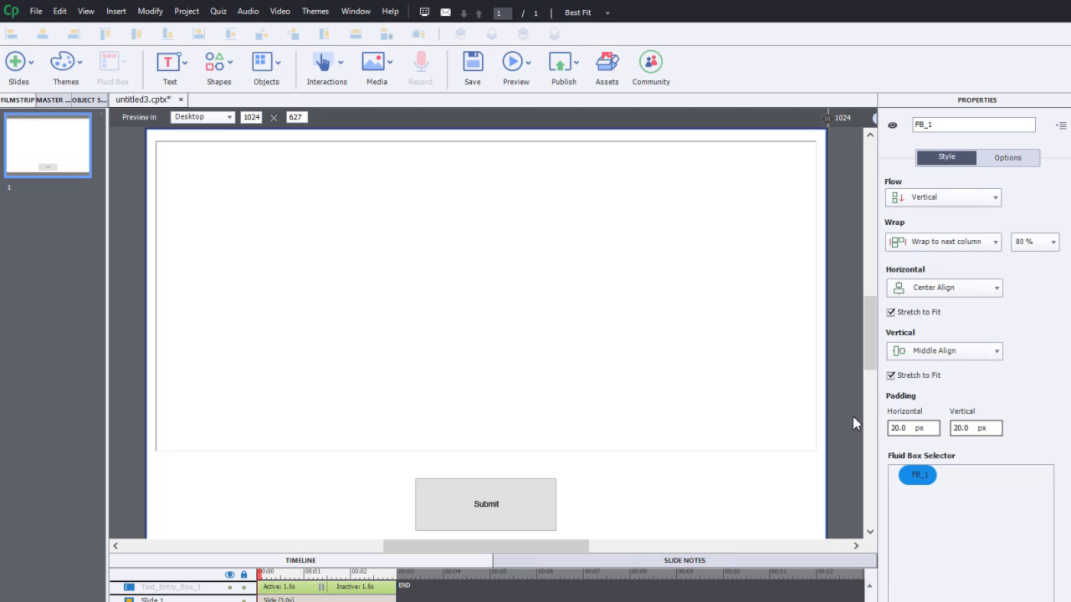
pyautogui.click(486, 503)
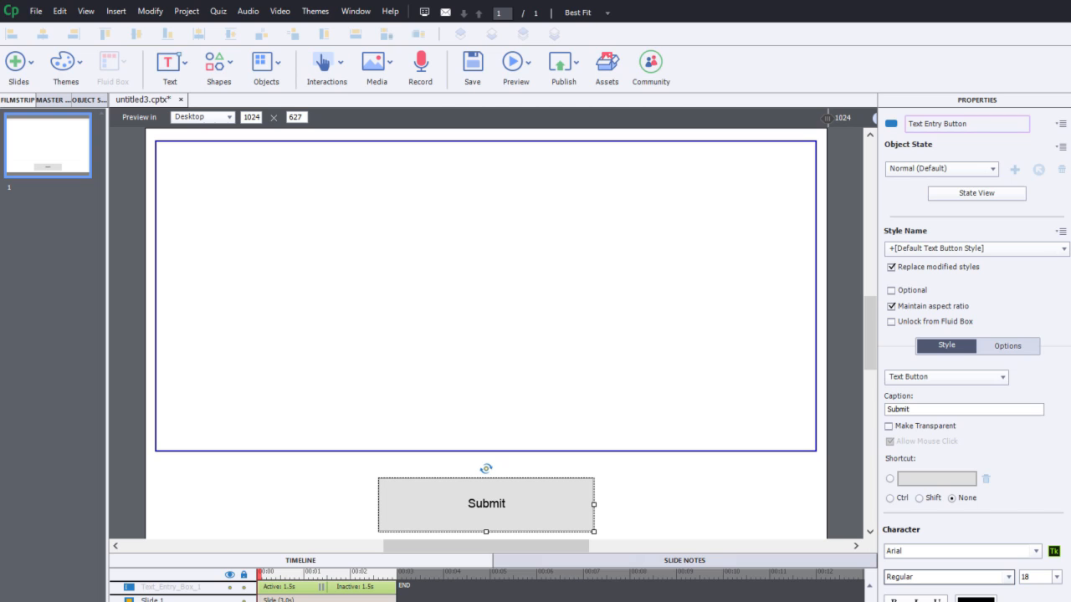
pyautogui.moveTo(246, 325)
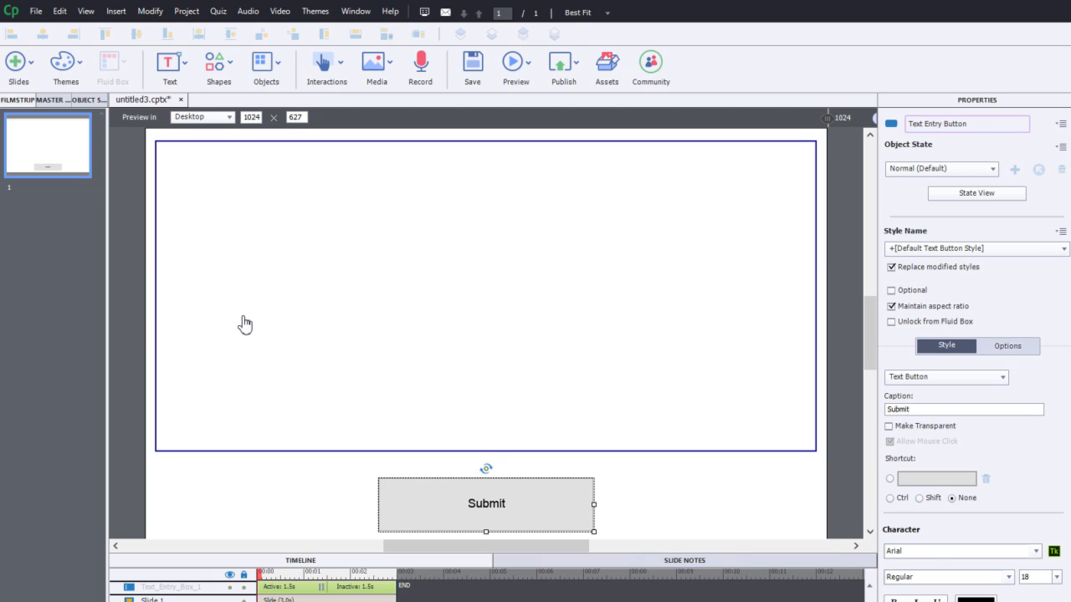
# Step: Add a blank slide 2 and insert a fluid box on it
pyautogui.click(17, 67)
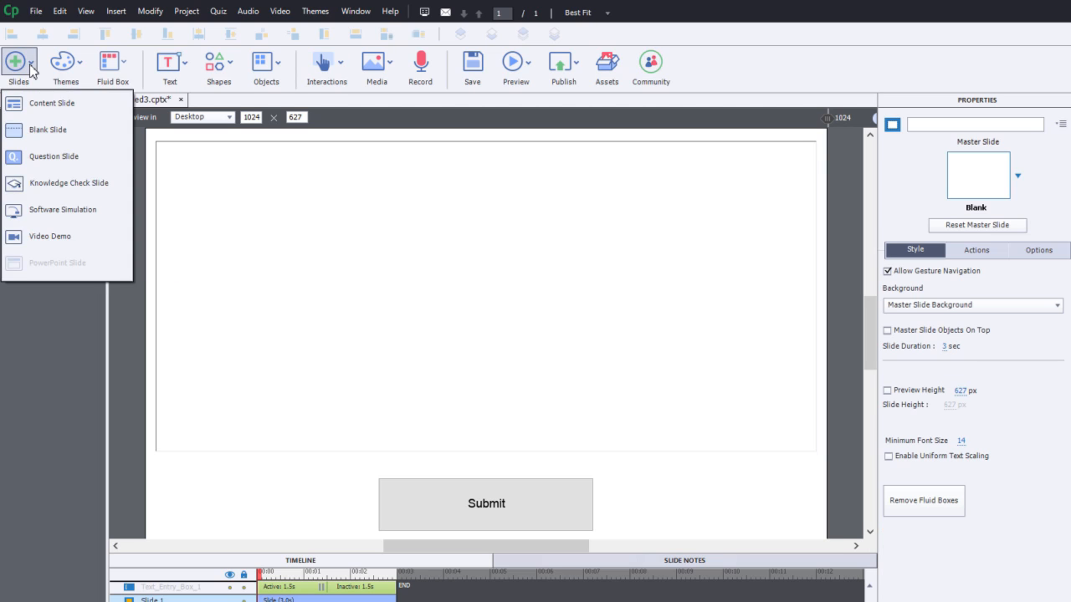
pyautogui.click(48, 129)
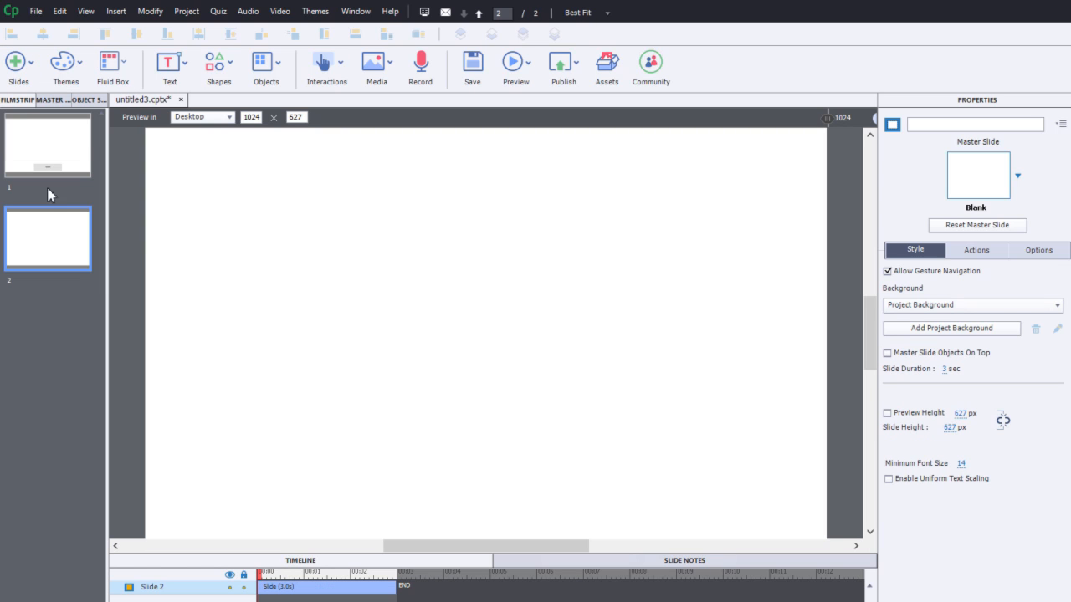
pyautogui.click(113, 67)
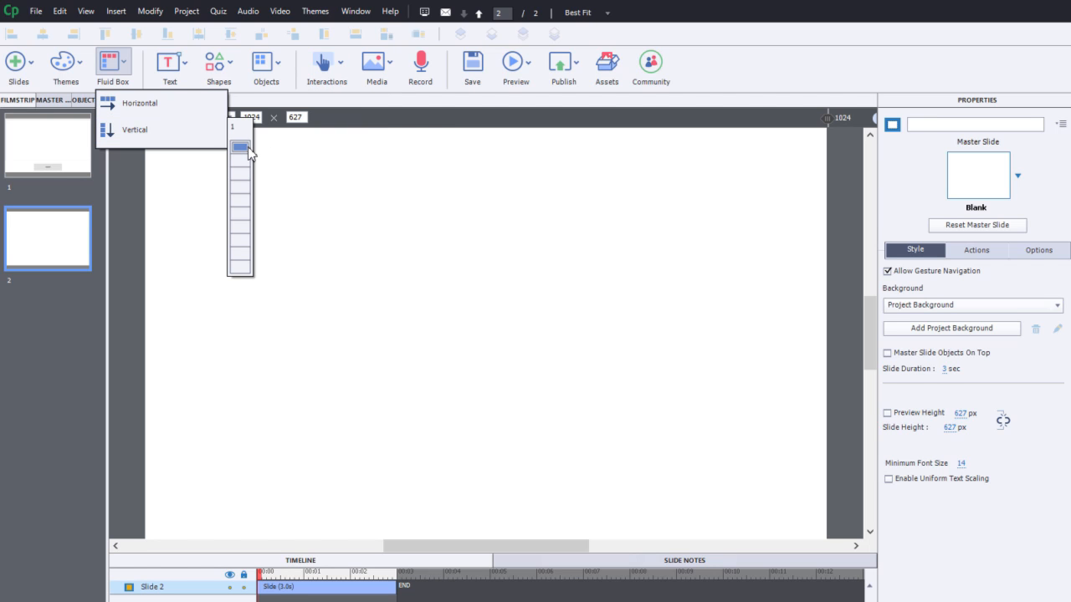
pyautogui.click(134, 130)
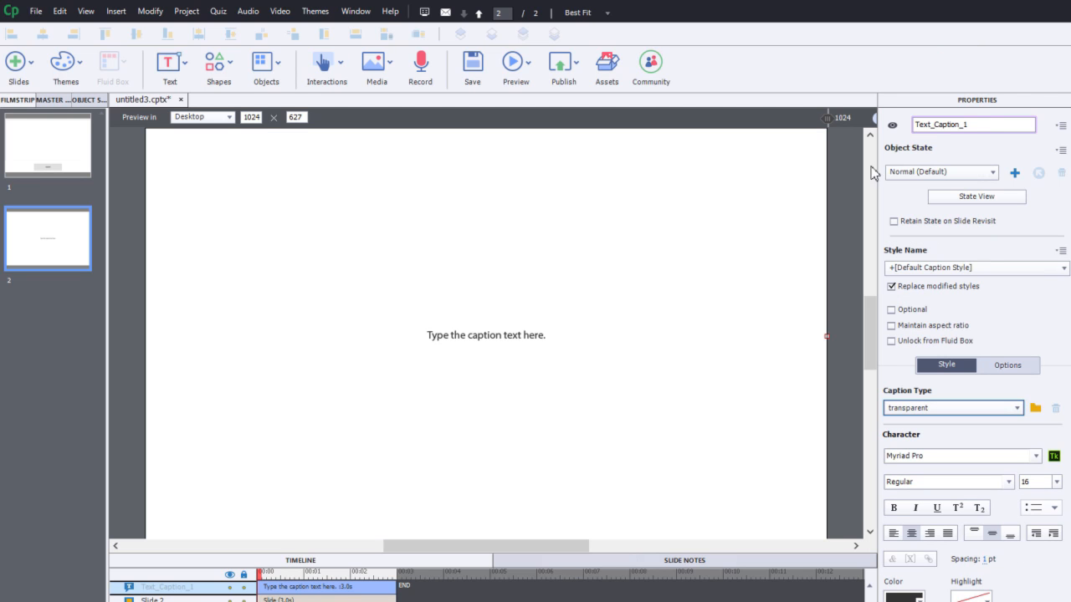
pyautogui.moveTo(561, 332)
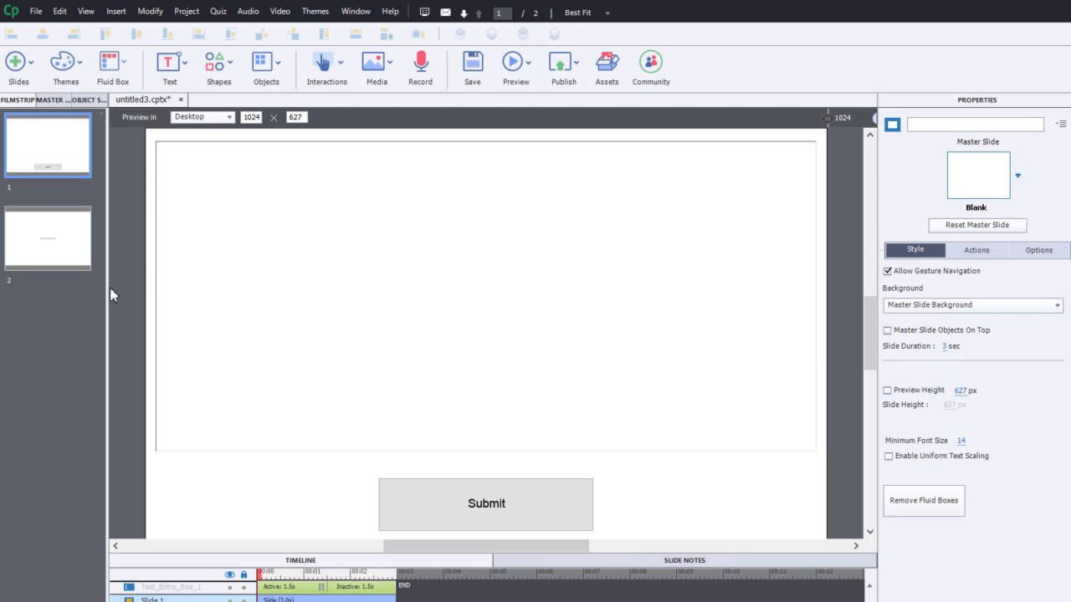
pyautogui.moveTo(494, 298)
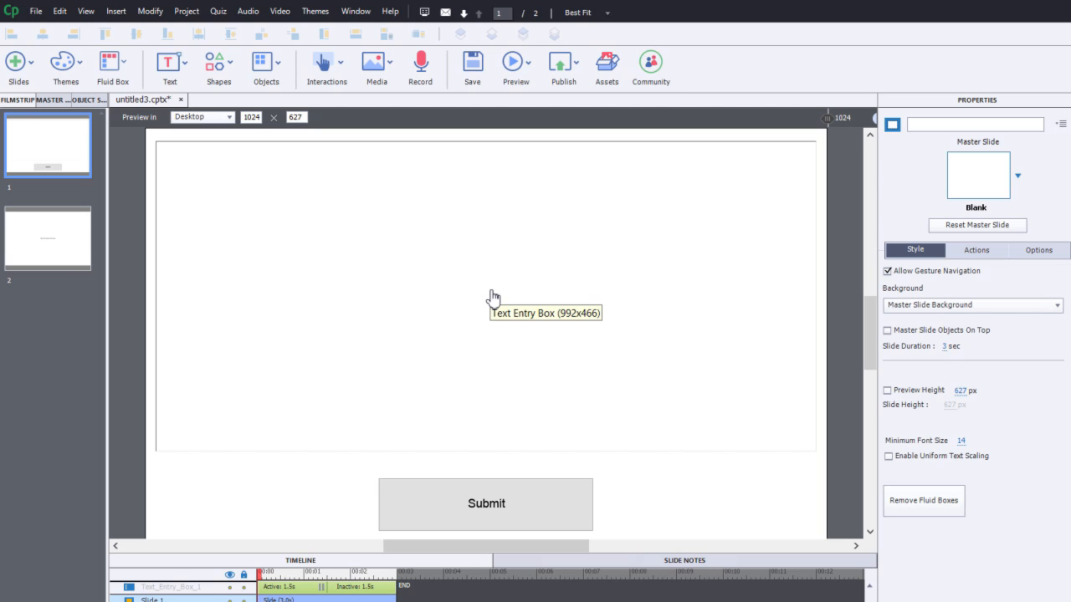
pyautogui.moveTo(494, 299)
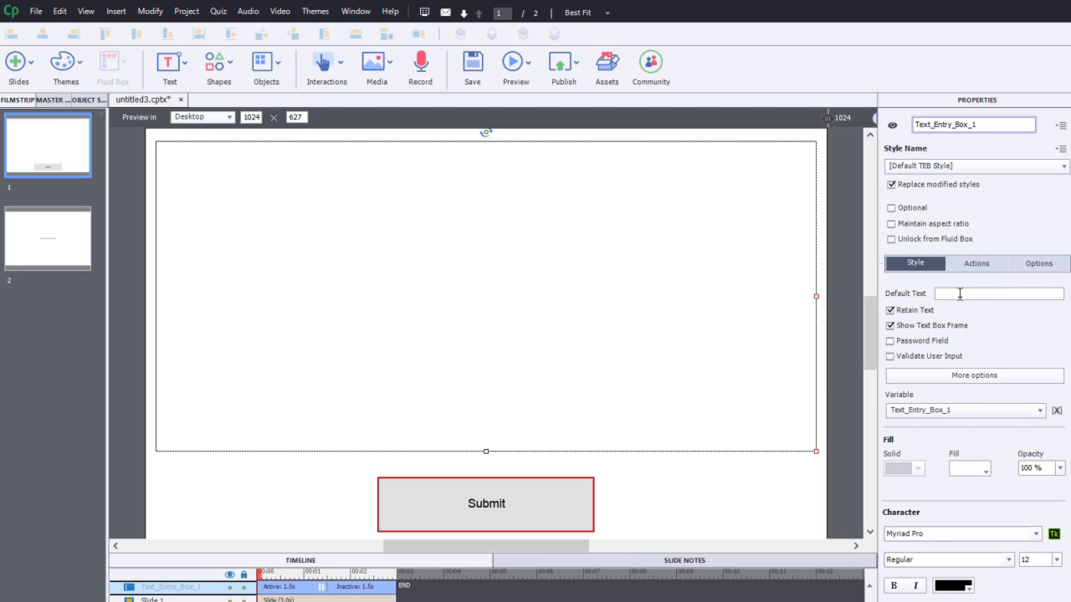
# Step: Enter 'Input your answer here (500 characters)' as the box's default text
pyautogui.click(999, 294)
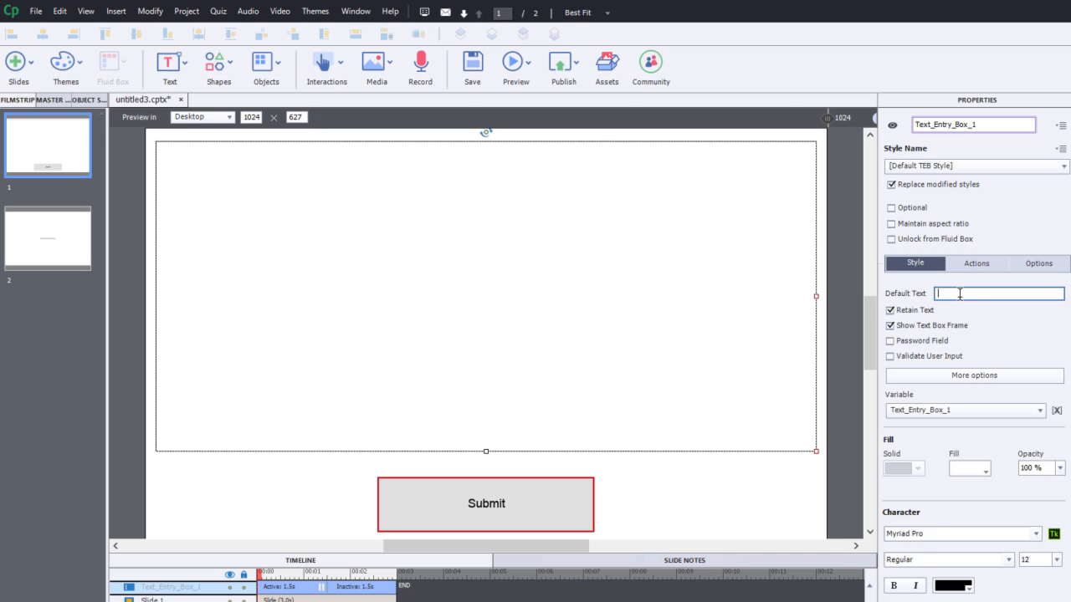
pyautogui.write('Input your a')
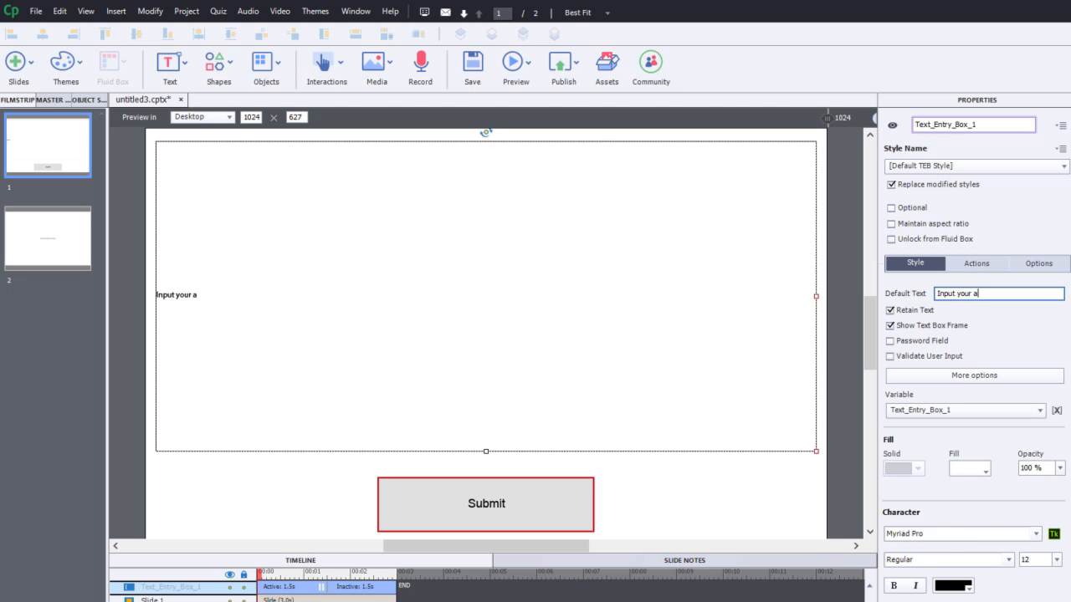
pyautogui.write('nswer here')
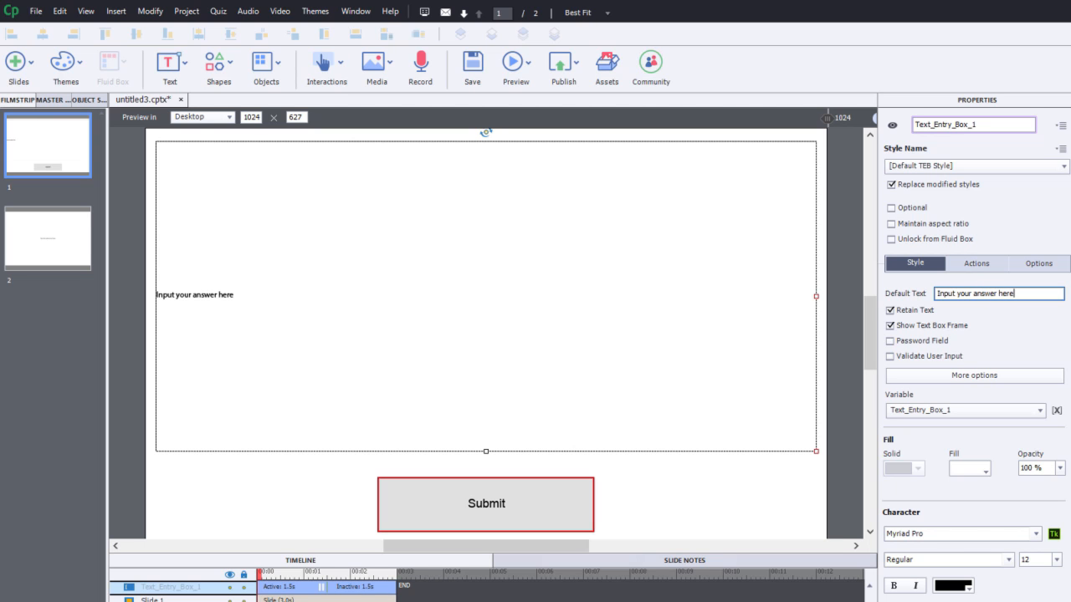
pyautogui.moveTo(832, 301)
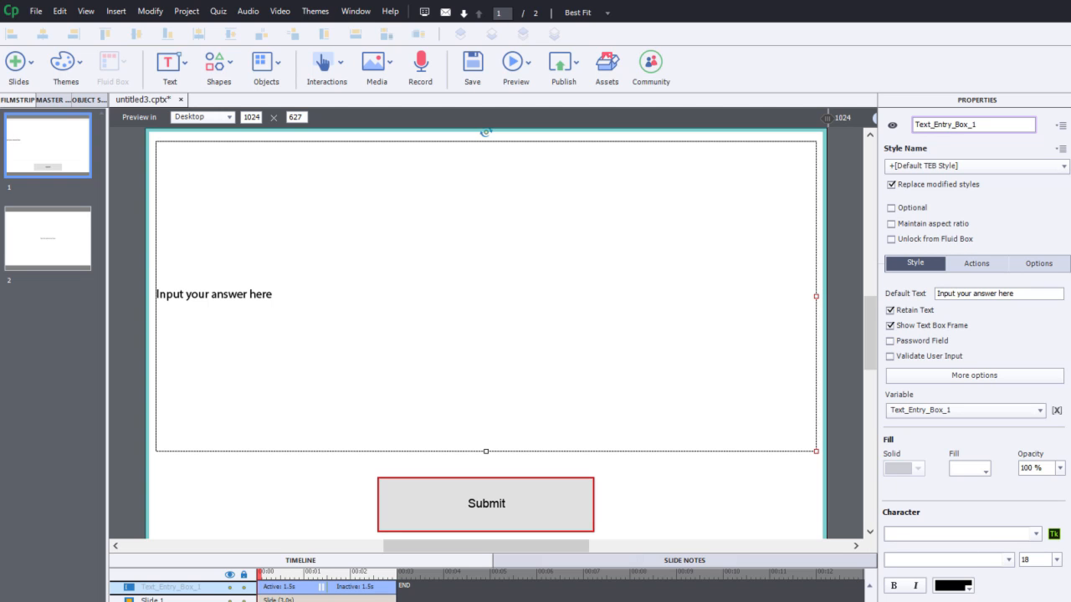
pyautogui.write('(')
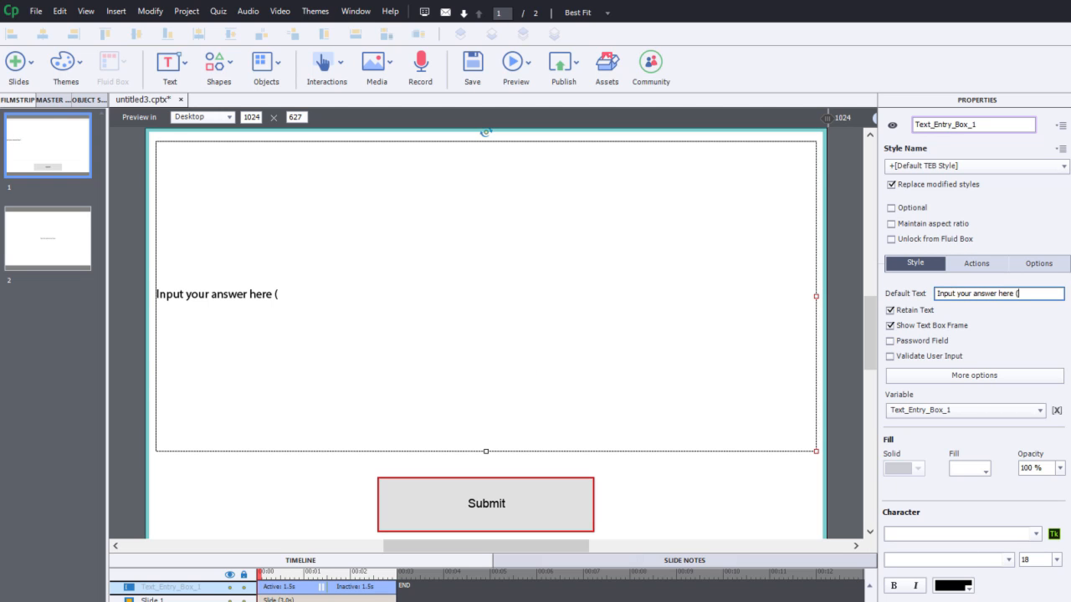
pyautogui.write('5')
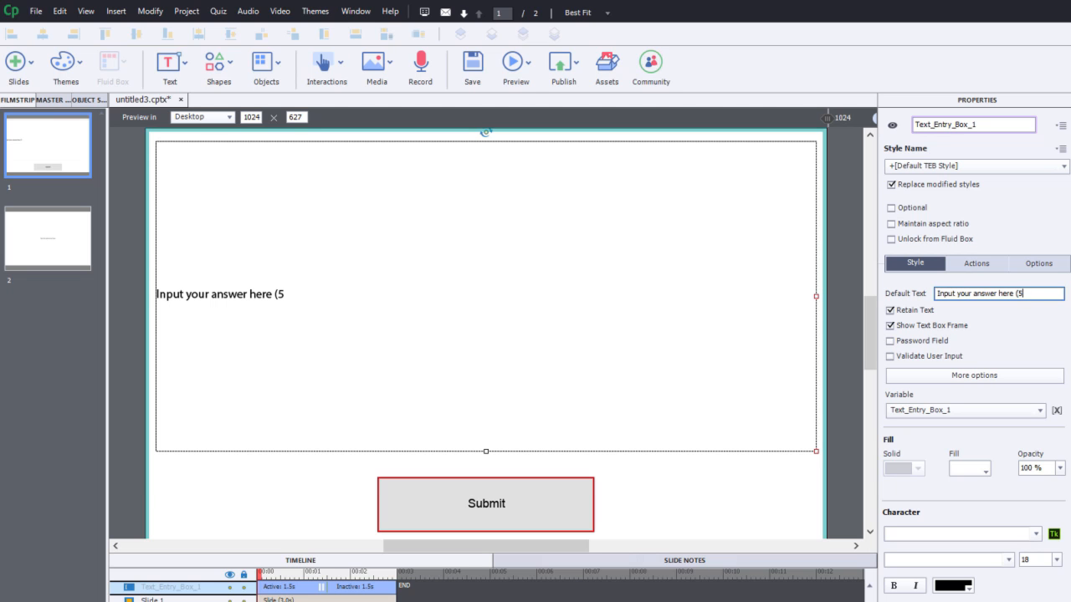
pyautogui.write('00 characters')
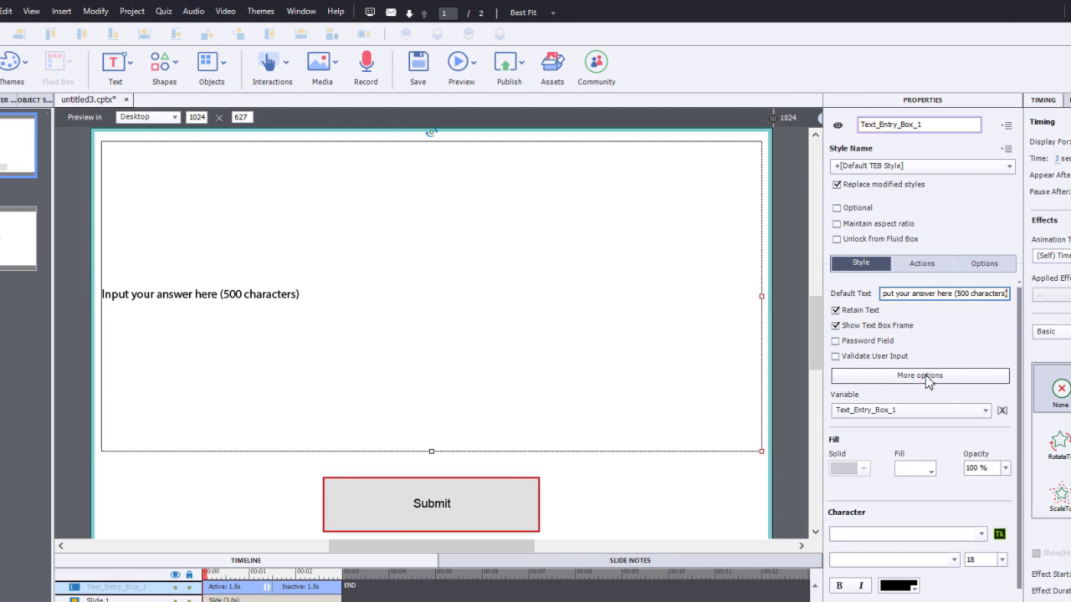
# Step: Set Maximum Length to 500 in the text entry box's More options
pyautogui.click(919, 375)
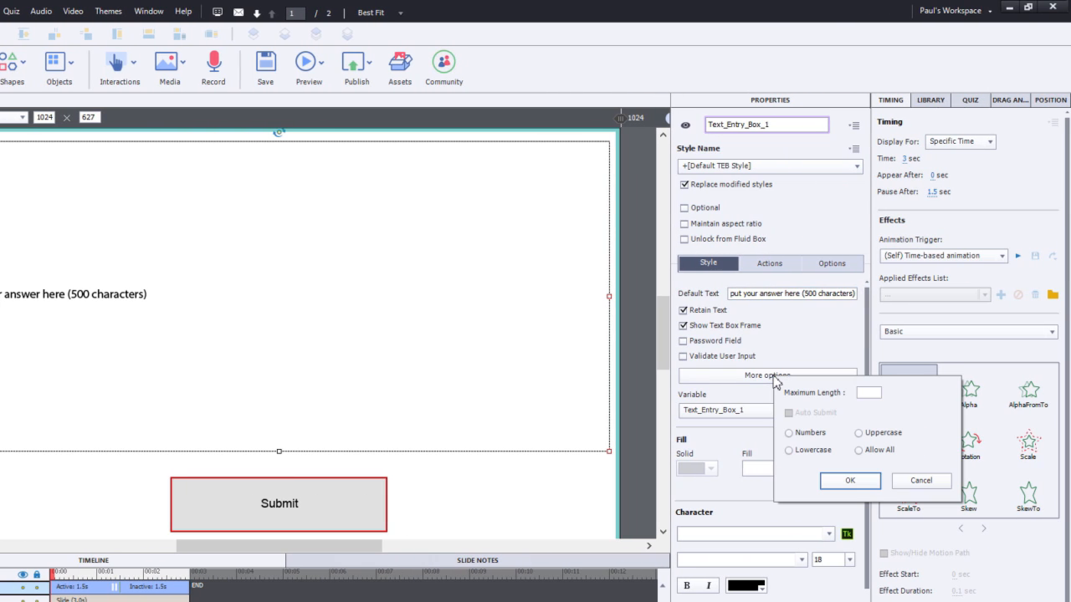
pyautogui.click(868, 392)
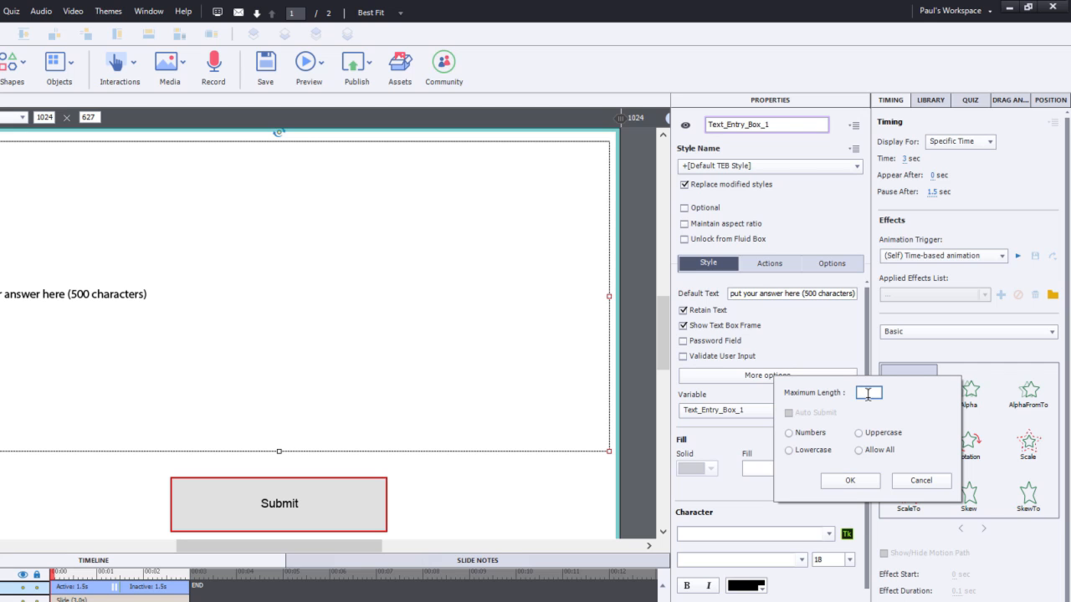
pyautogui.click(868, 393)
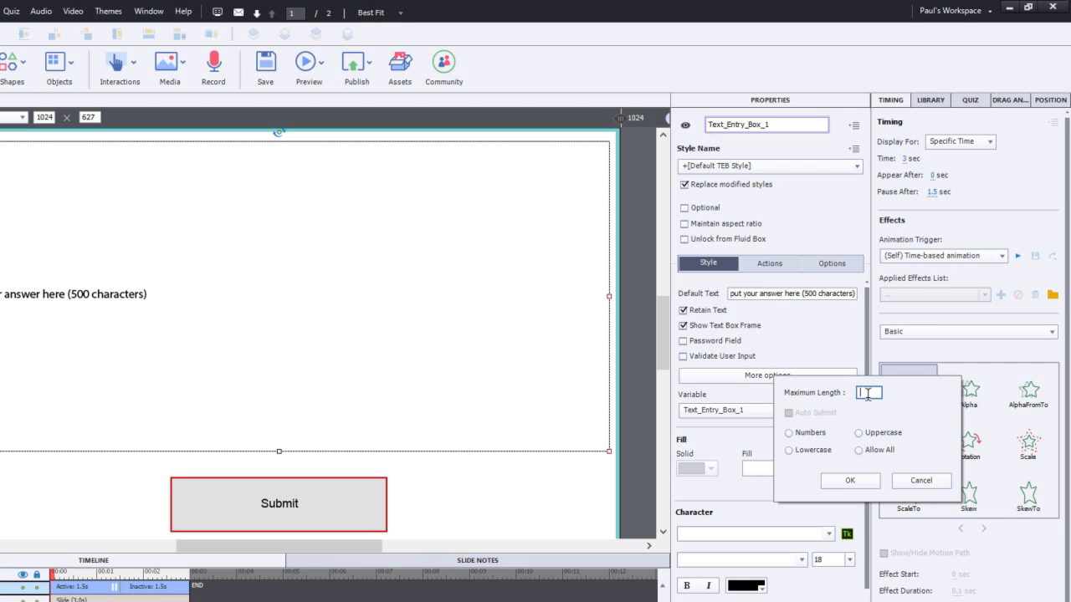
pyautogui.write('500')
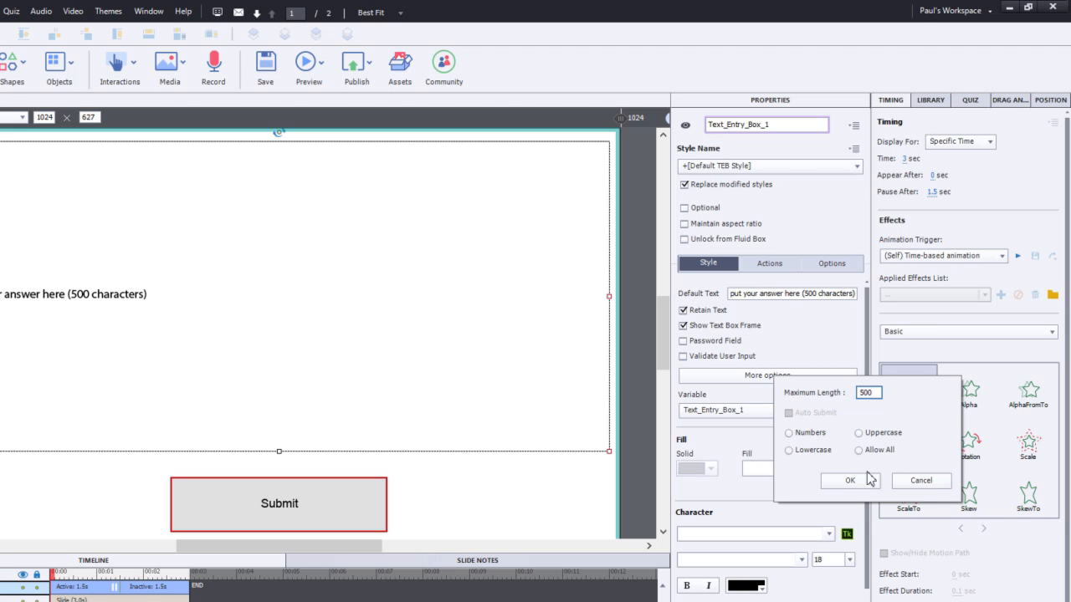
pyautogui.click(850, 481)
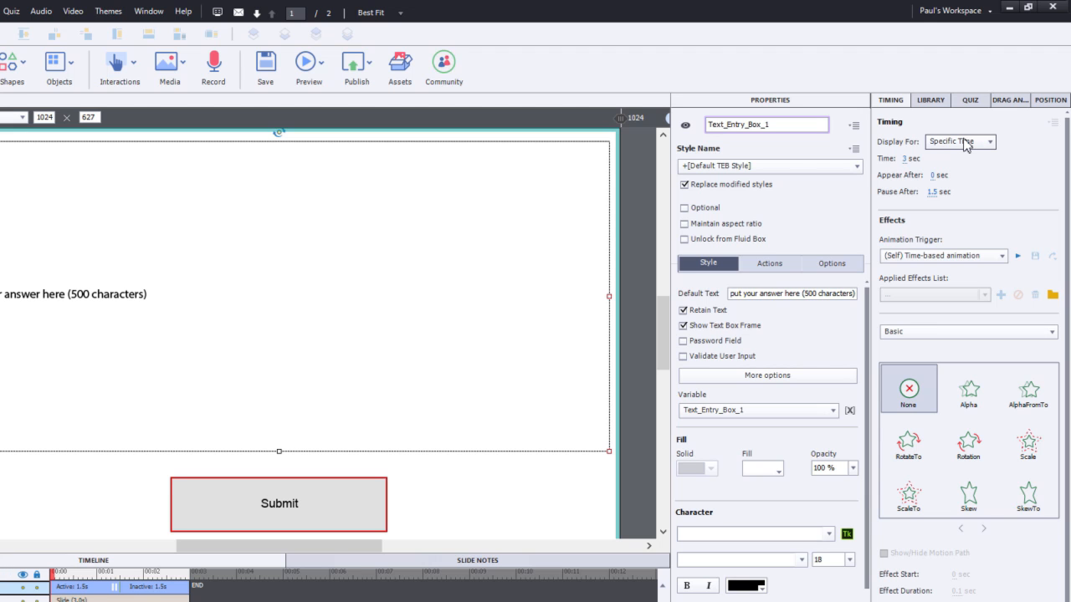
# Step: Set Display For to Rest of Slide, On Success to next slide, and enable Show Scrollbar
pyautogui.click(960, 141)
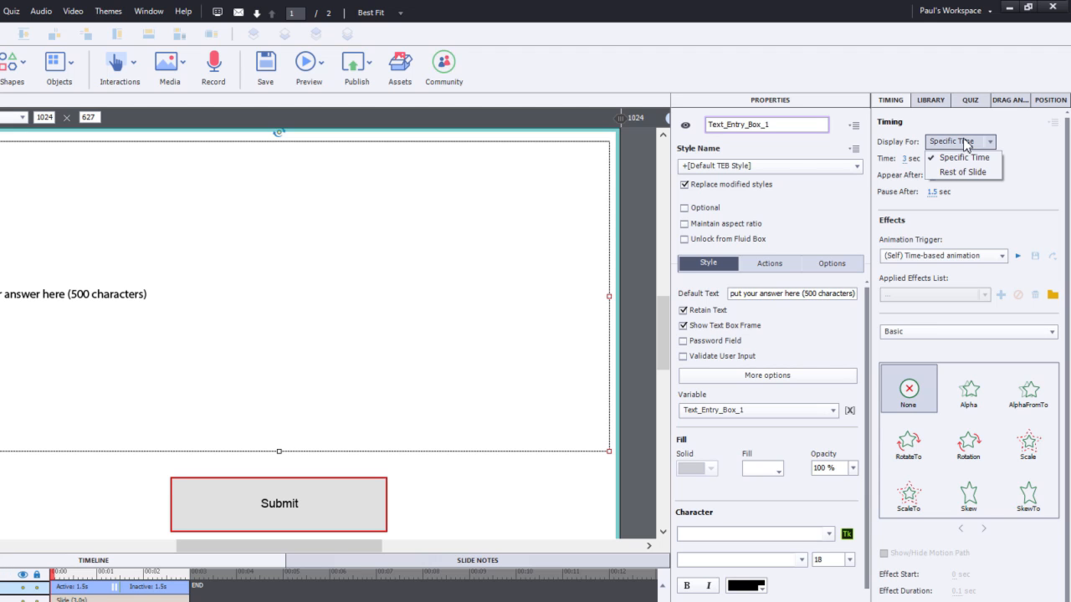
pyautogui.click(963, 172)
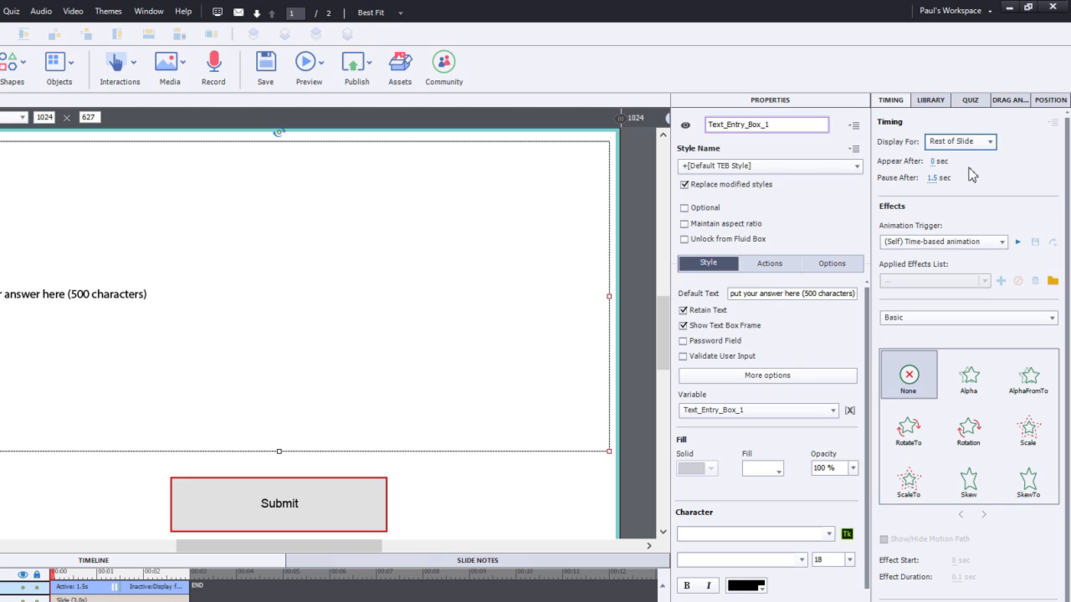
pyautogui.moveTo(820, 392)
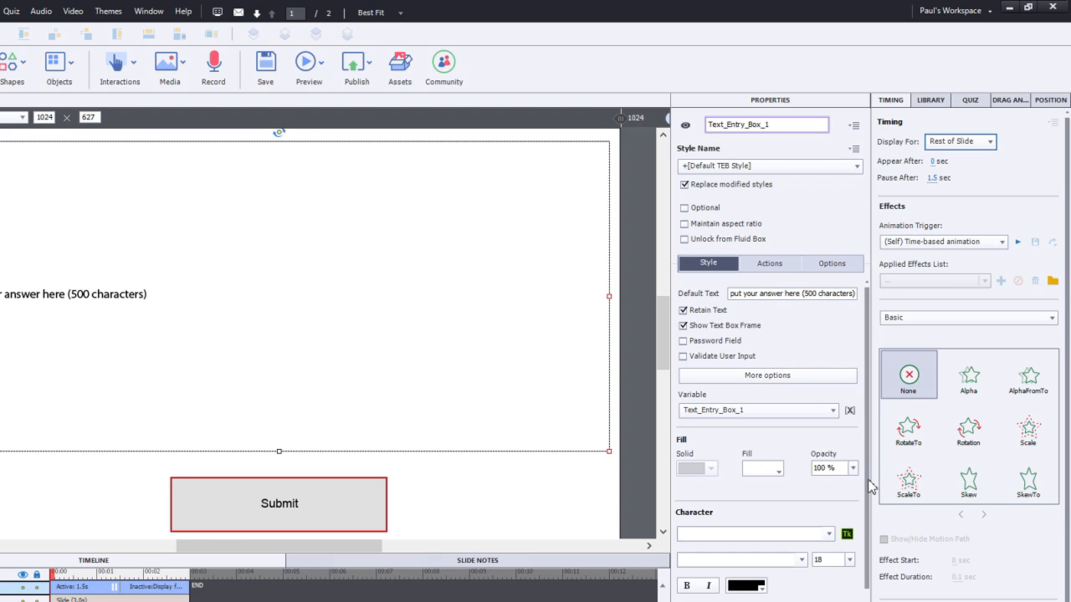
pyautogui.moveTo(868, 452)
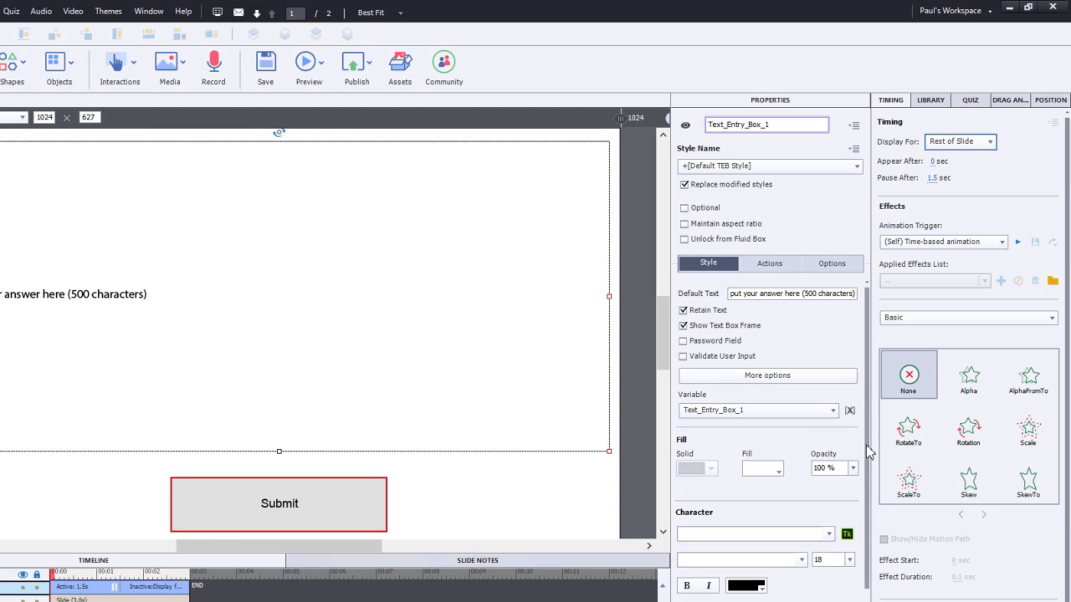
pyautogui.click(769, 263)
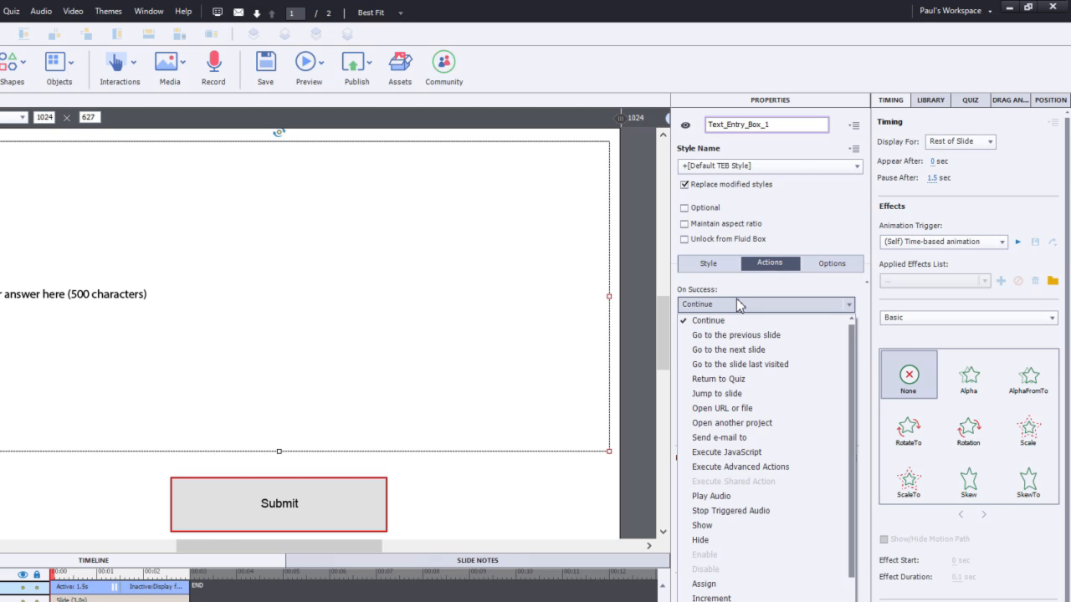
pyautogui.moveTo(735, 335)
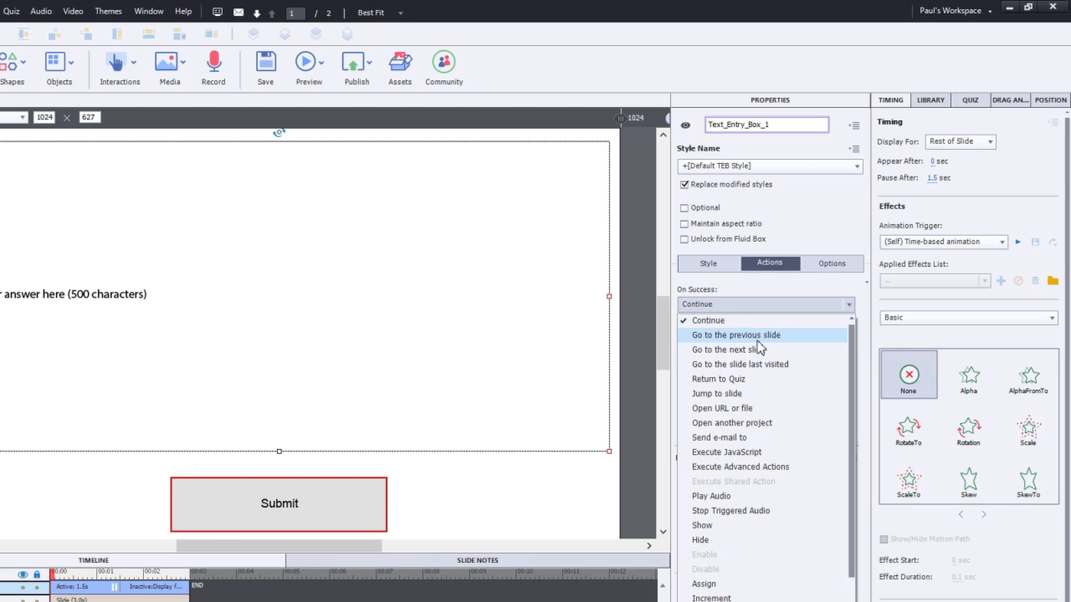
pyautogui.click(727, 350)
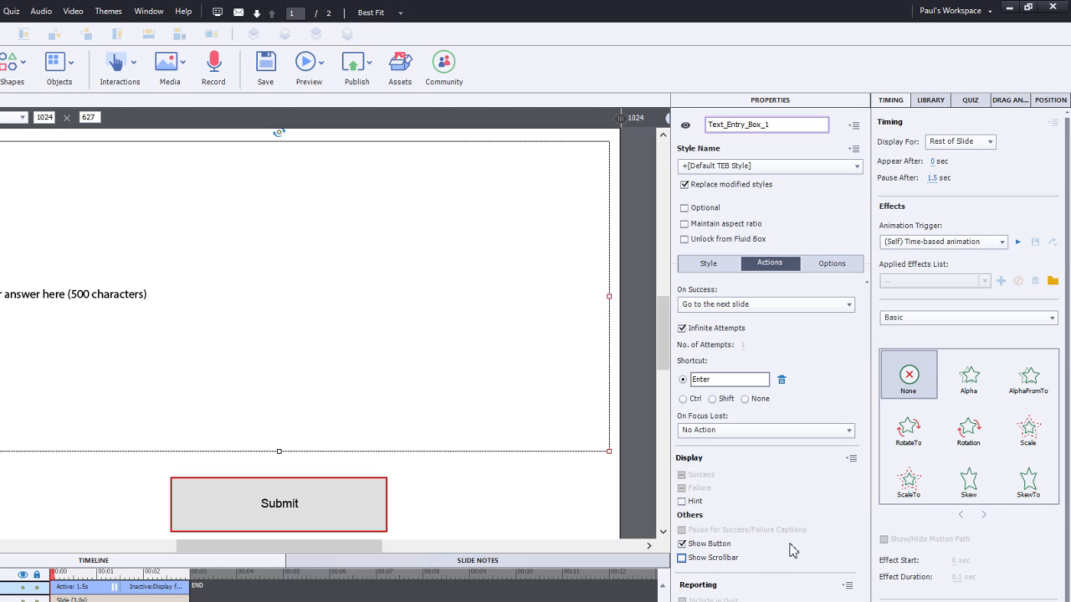
pyautogui.click(683, 558)
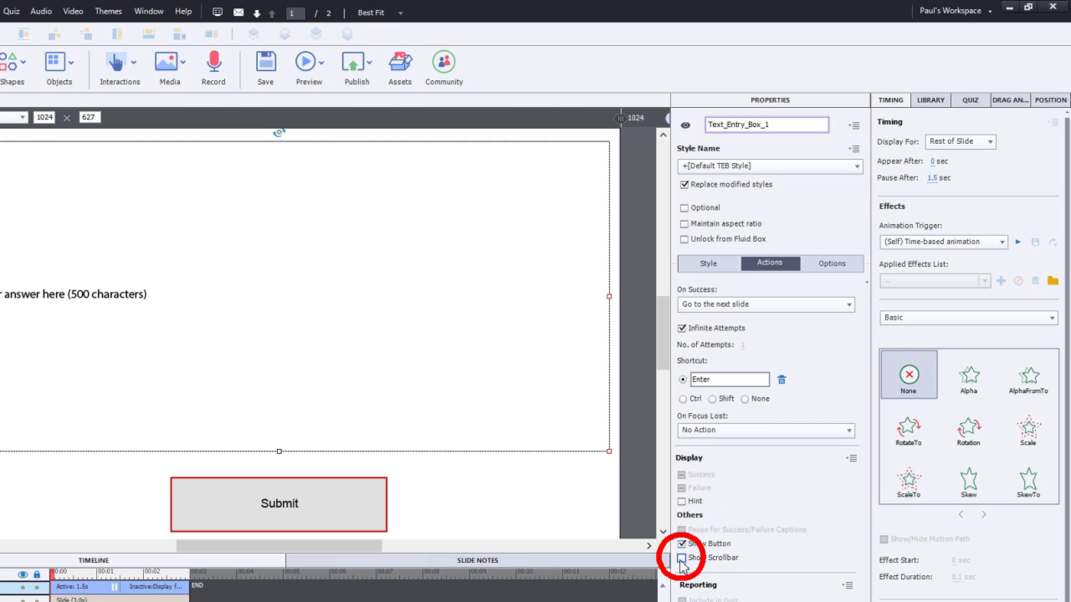
pyautogui.click(683, 559)
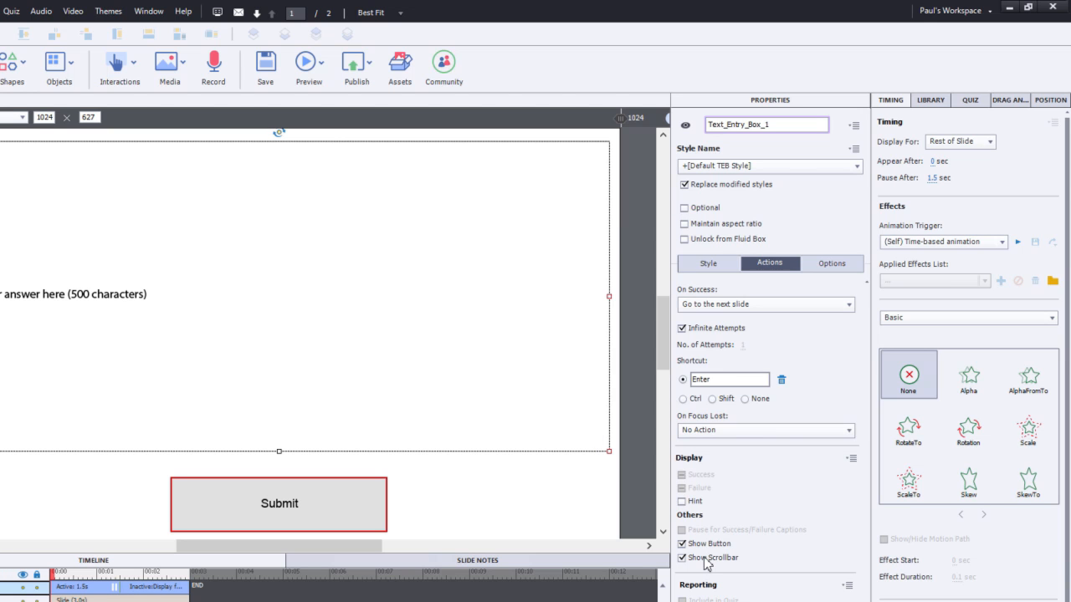
pyautogui.moveTo(496, 302)
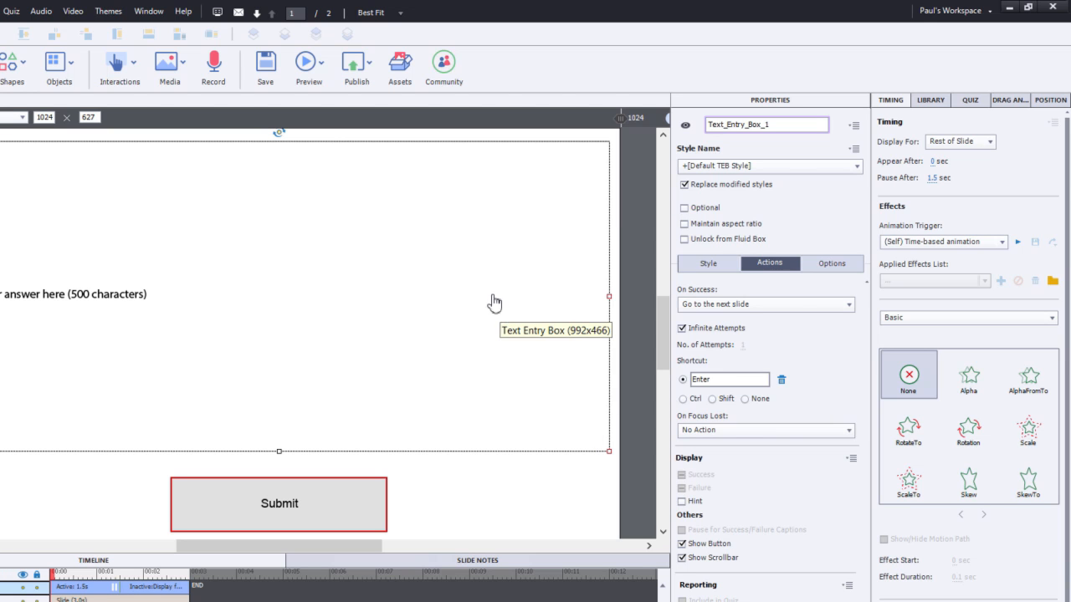
pyautogui.moveTo(603, 264)
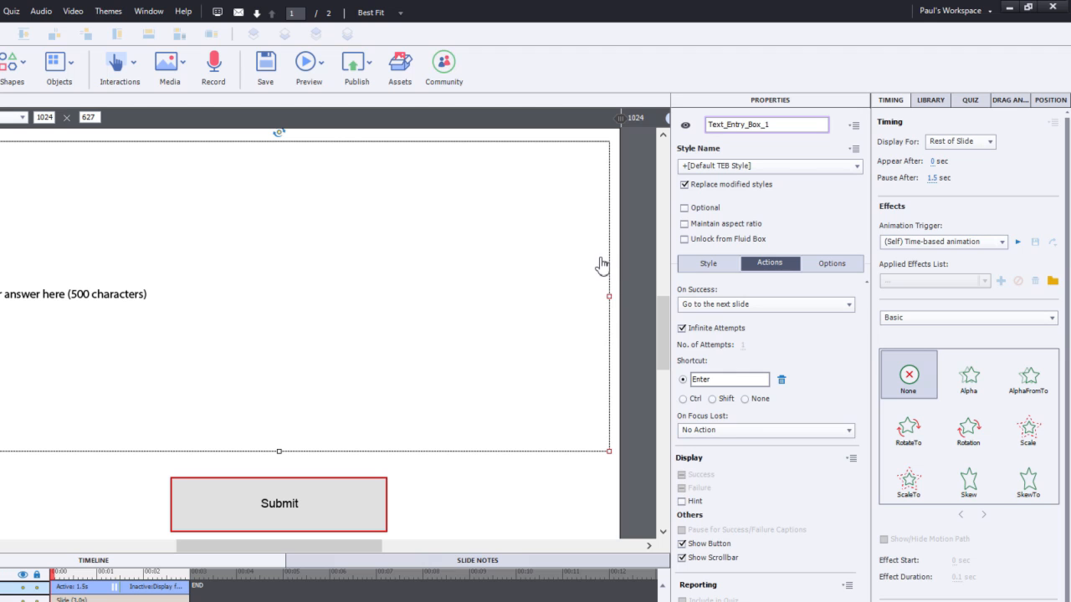
pyautogui.moveTo(124, 322)
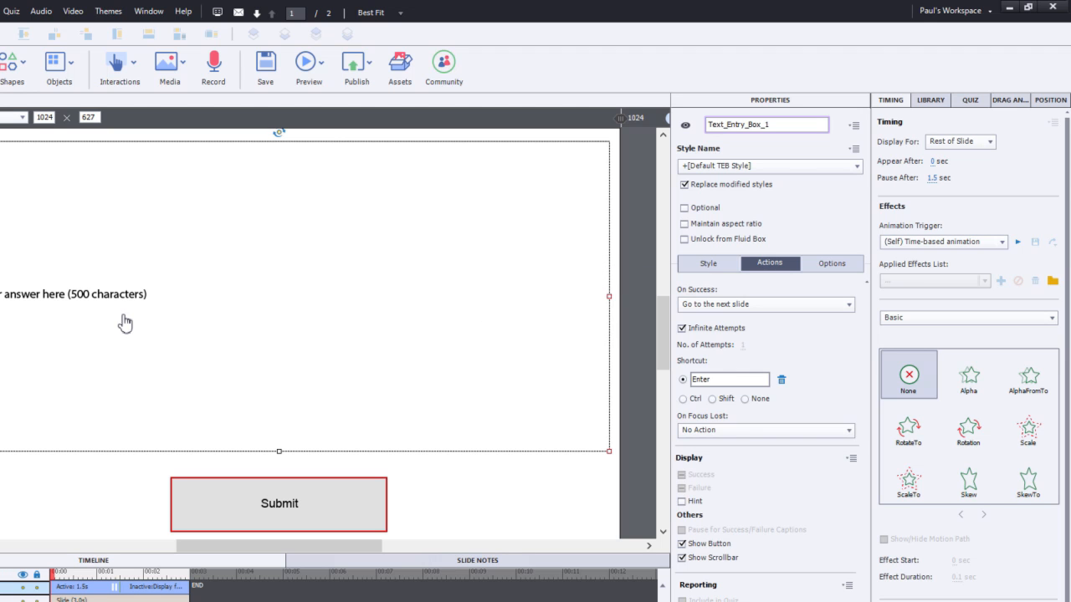
pyautogui.moveTo(610, 534)
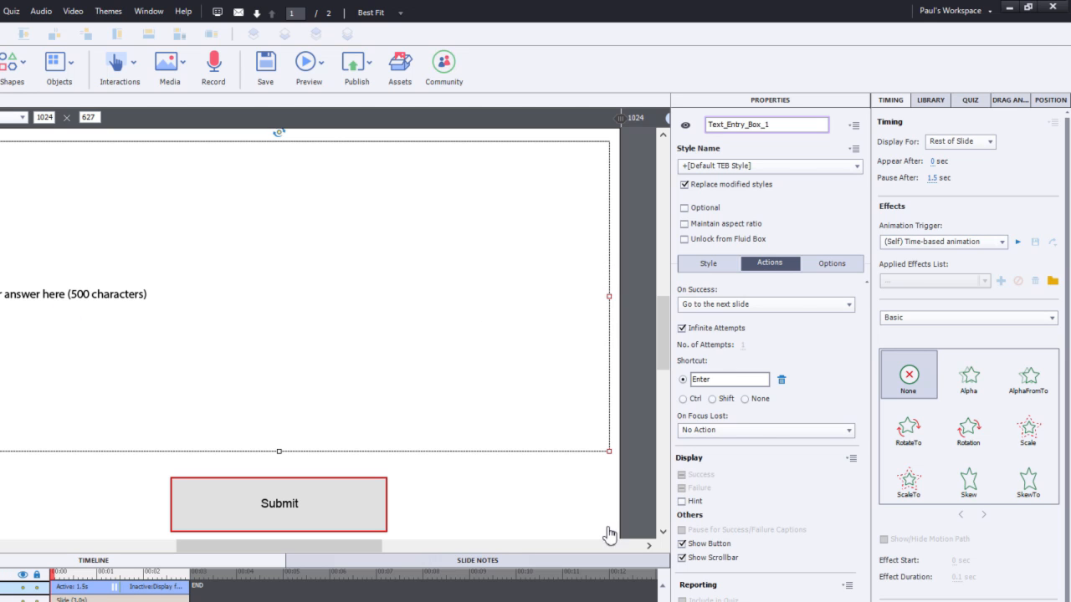
pyautogui.moveTo(475, 369)
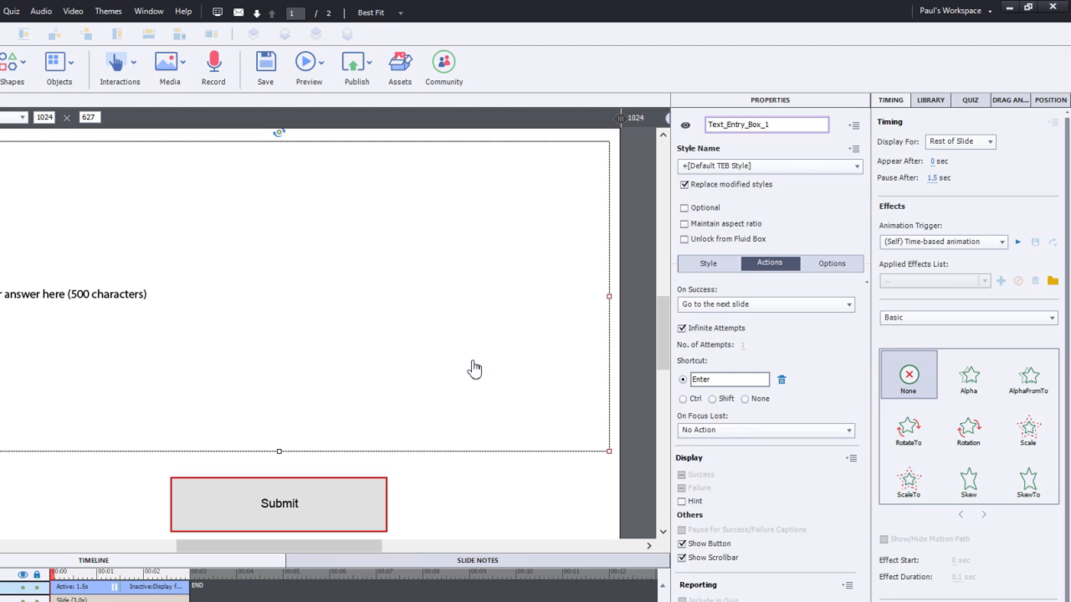
pyautogui.moveTo(421, 463)
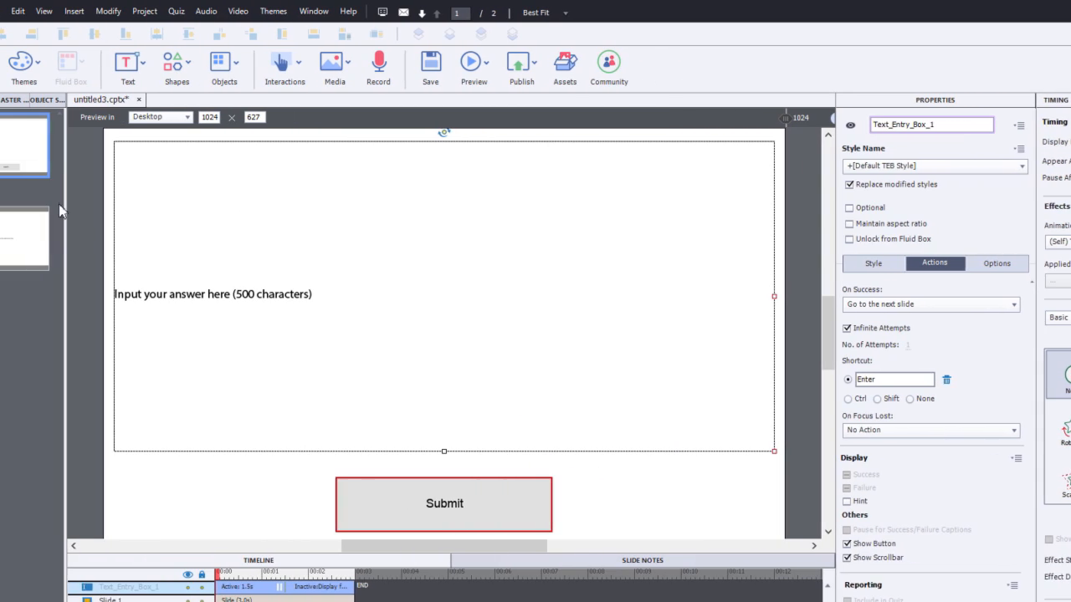
pyautogui.click(48, 239)
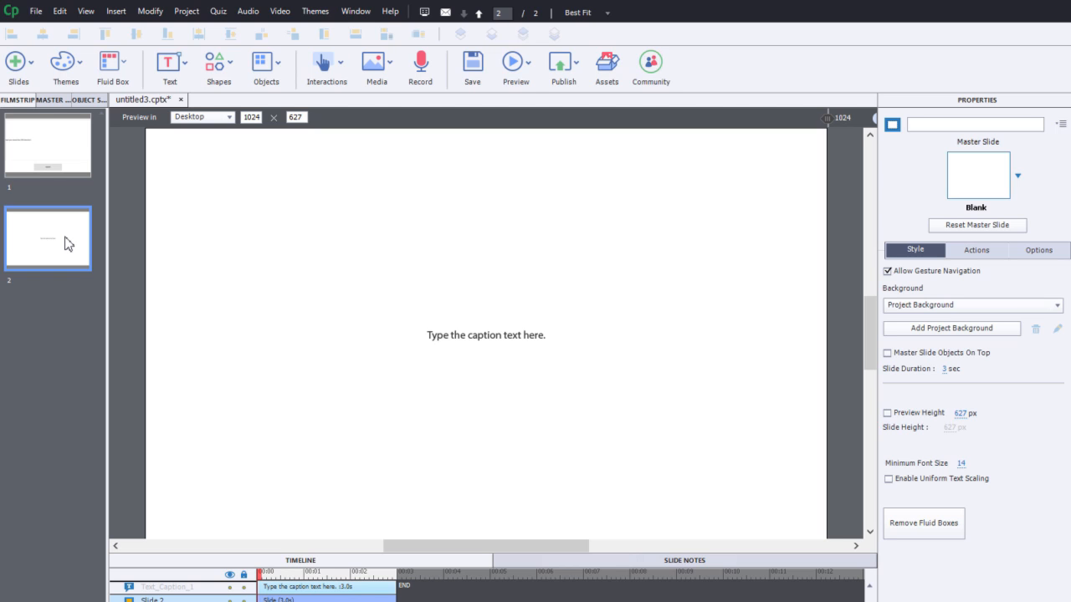
pyautogui.moveTo(497, 343)
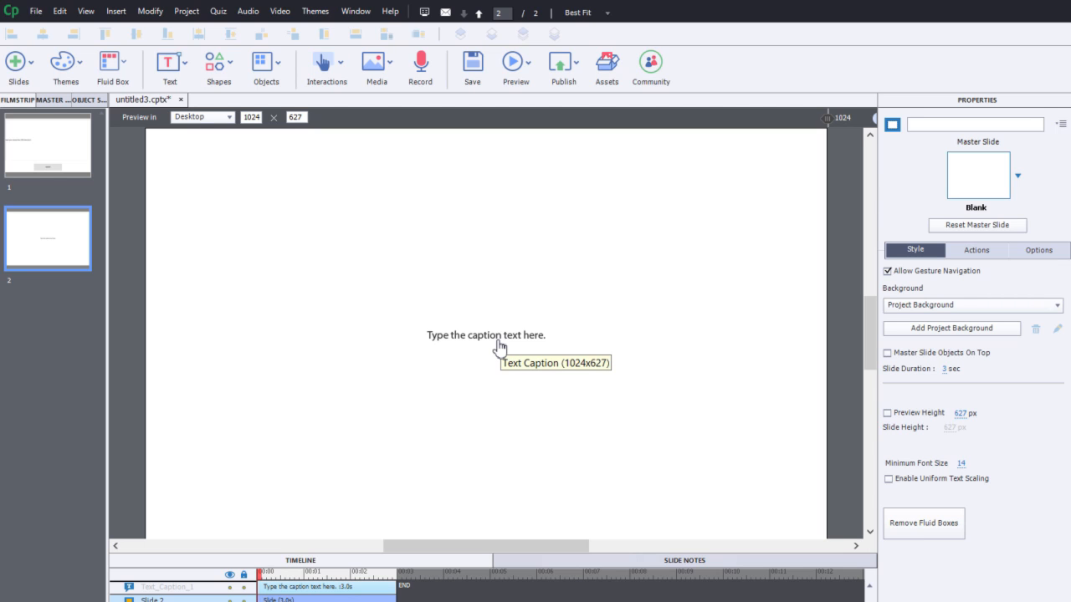
pyautogui.moveTo(852, 400)
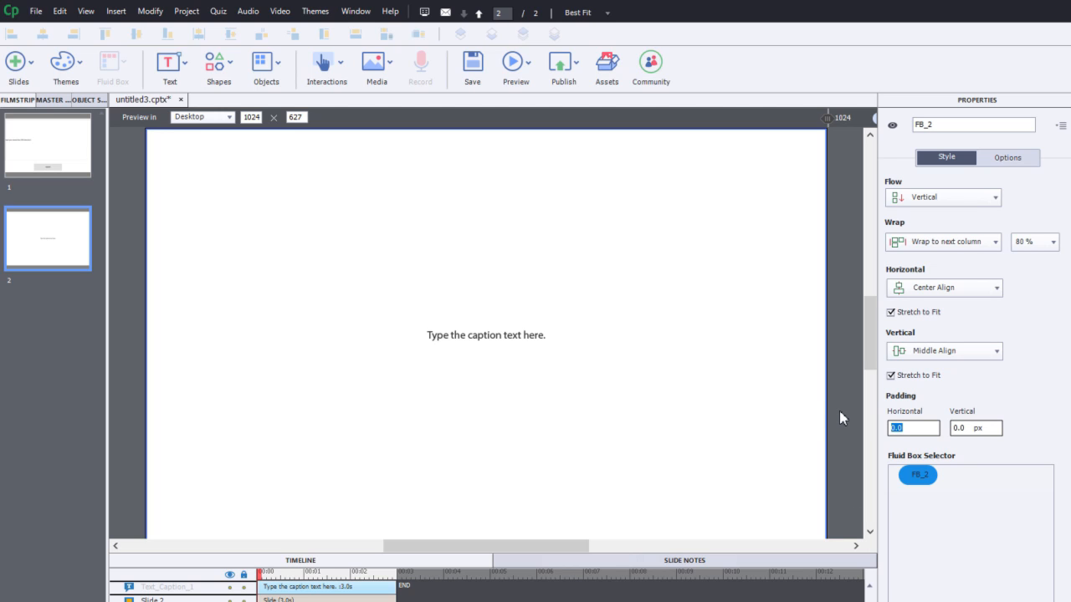
# Step: Enter 40 px padding for FB_2 and select the slide 2 caption
pyautogui.write('40')
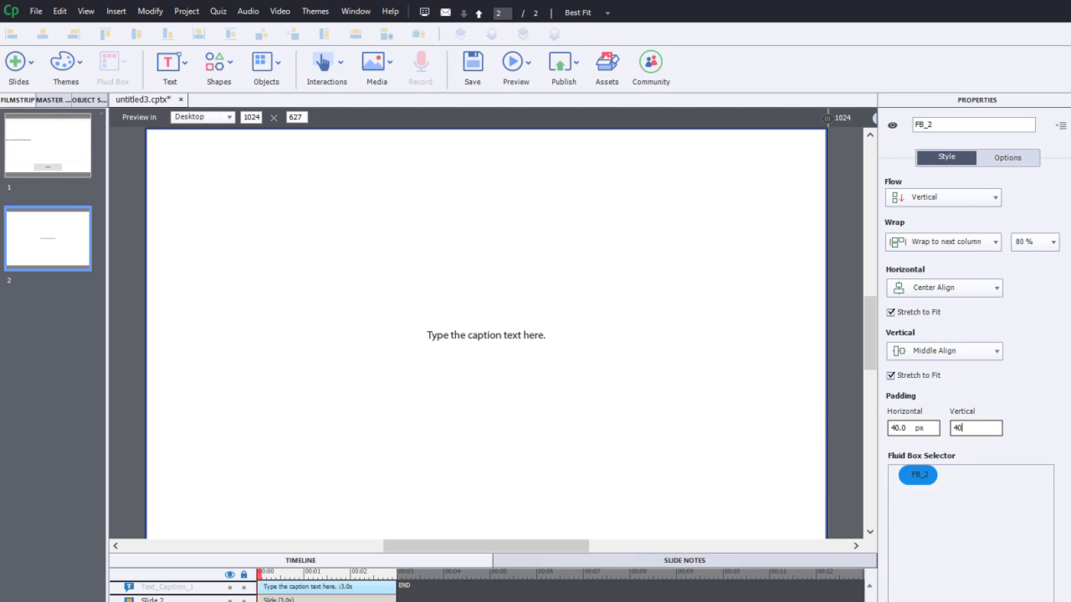
pyautogui.click(485, 335)
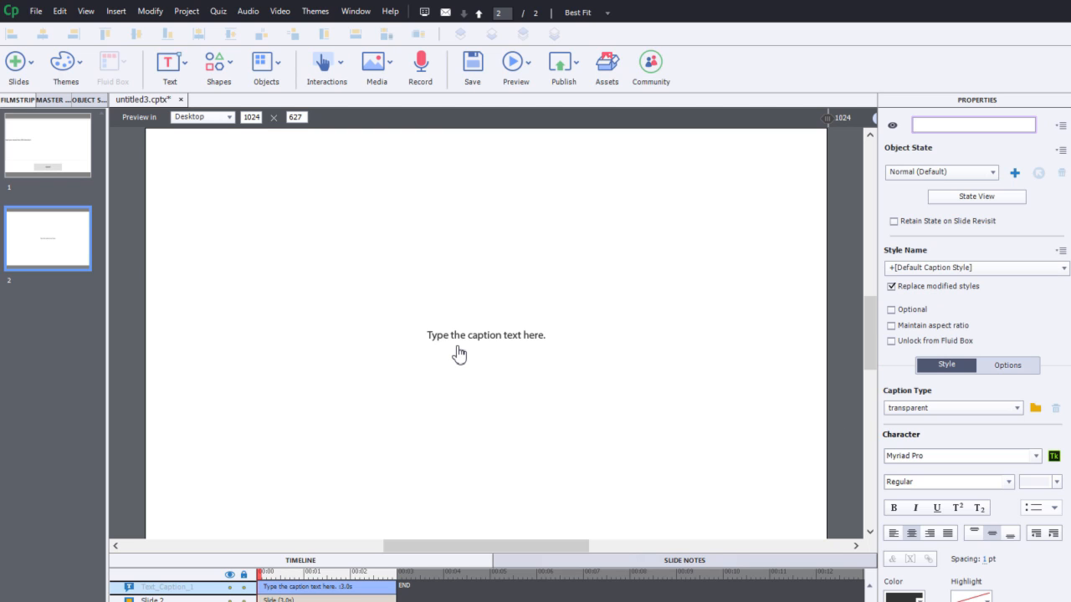
pyautogui.click(485, 334)
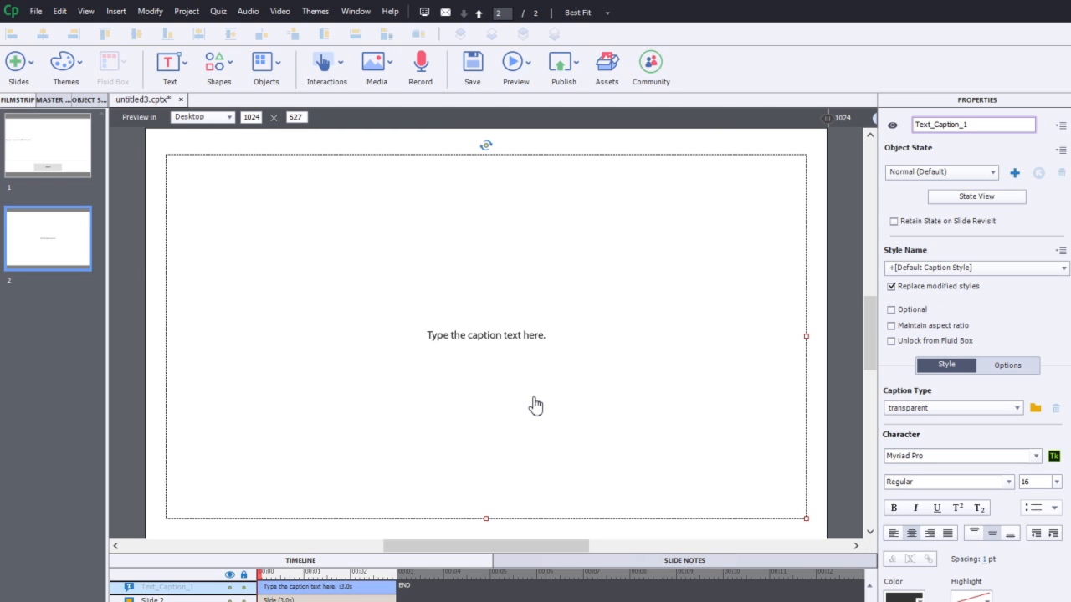
# Step: Insert the Text_Entry_Box_1 variable into the caption with maximum length 500
pyautogui.doubleClick(485, 335)
pyautogui.write('18')
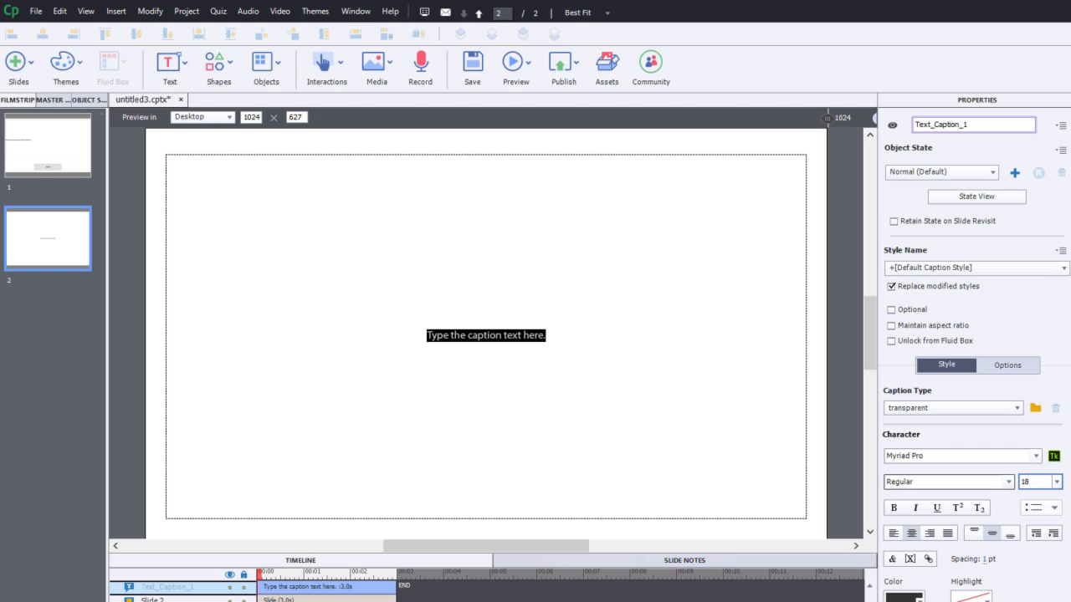
pyautogui.click(911, 559)
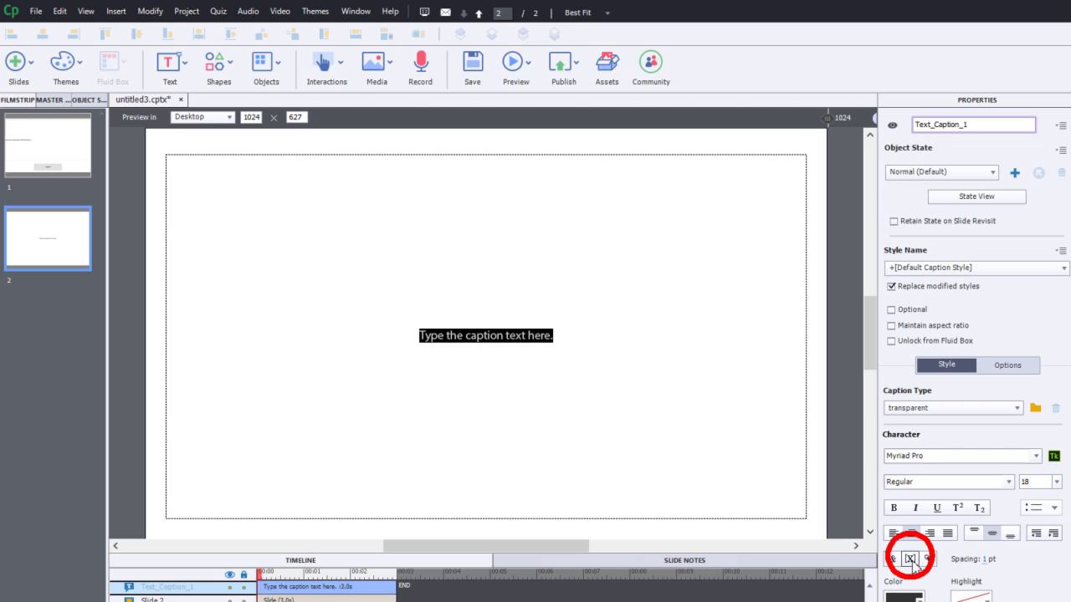
pyautogui.moveTo(911, 559)
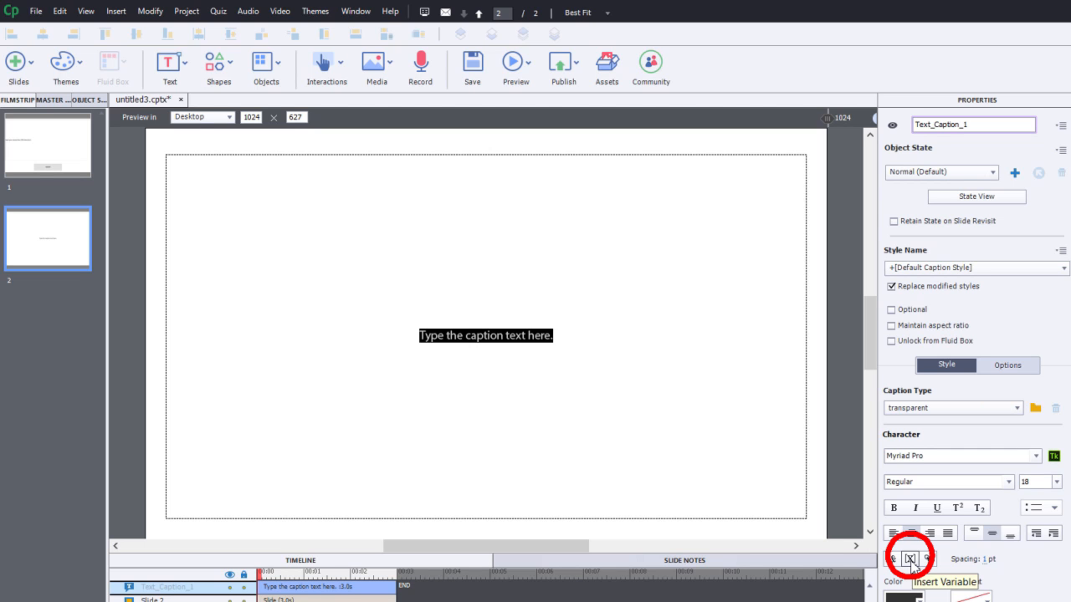
pyautogui.click(912, 559)
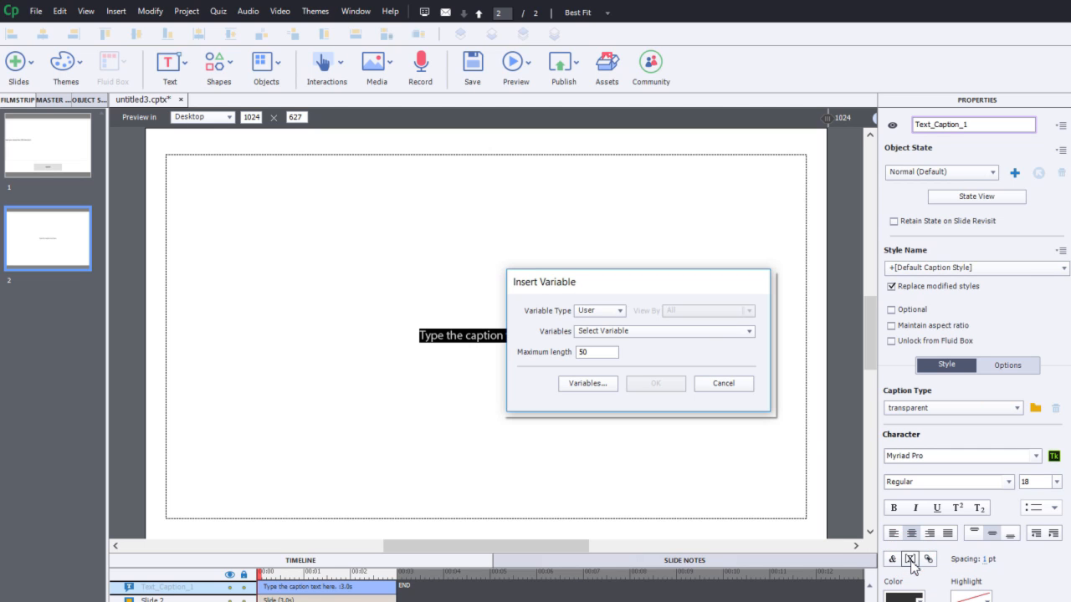
pyautogui.click(664, 331)
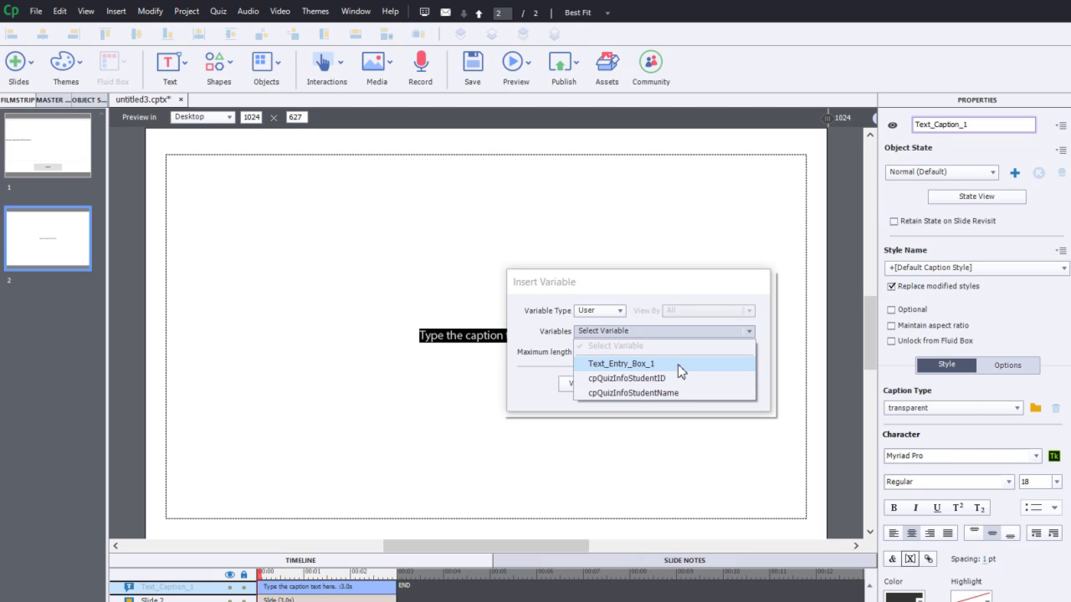
pyautogui.click(621, 363)
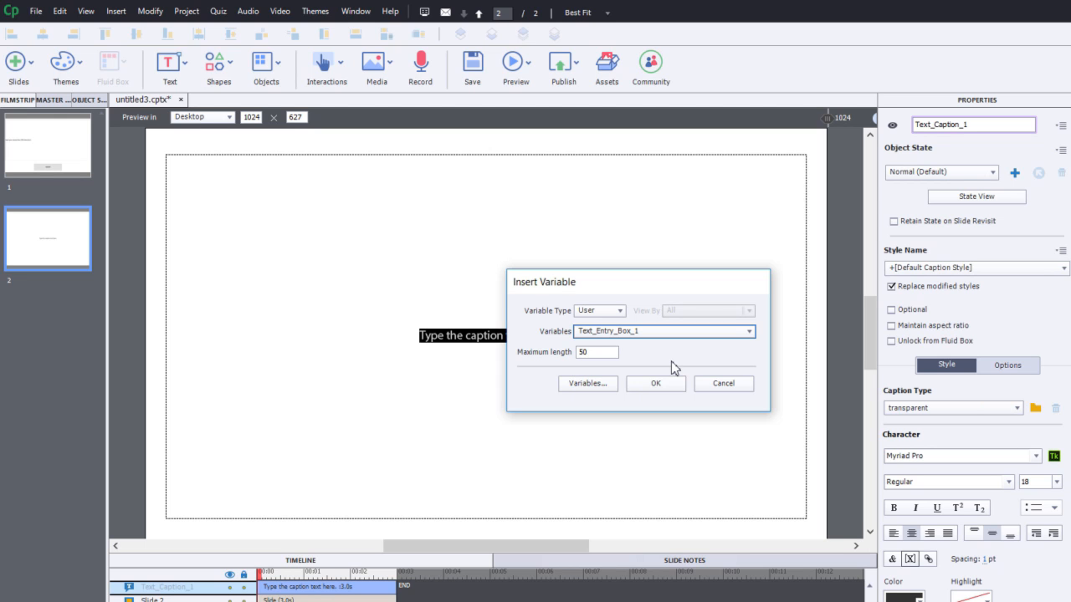
pyautogui.moveTo(528, 361)
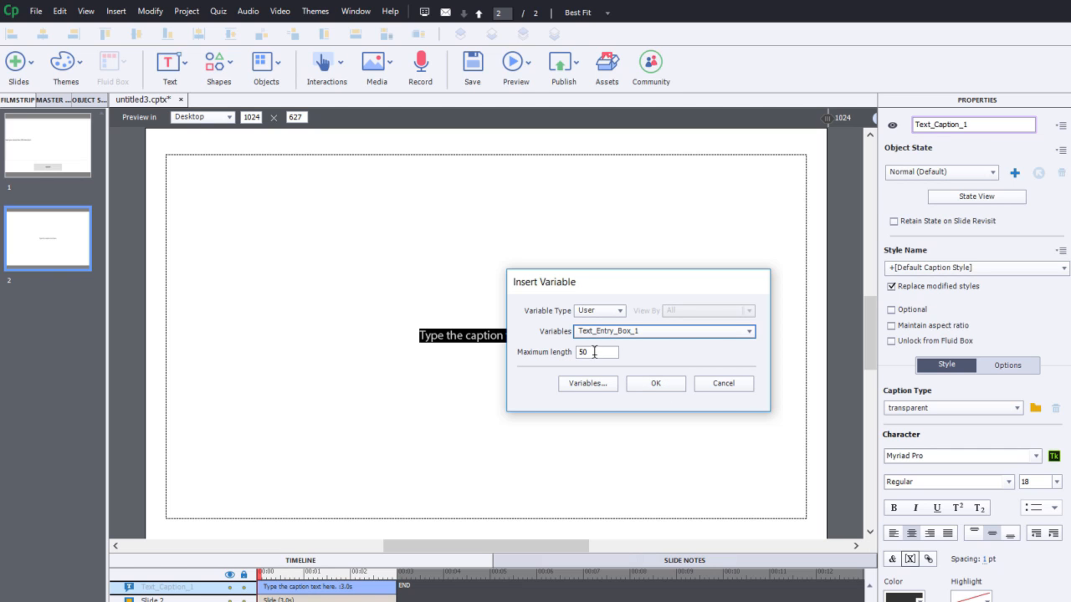
pyautogui.moveTo(332, 226)
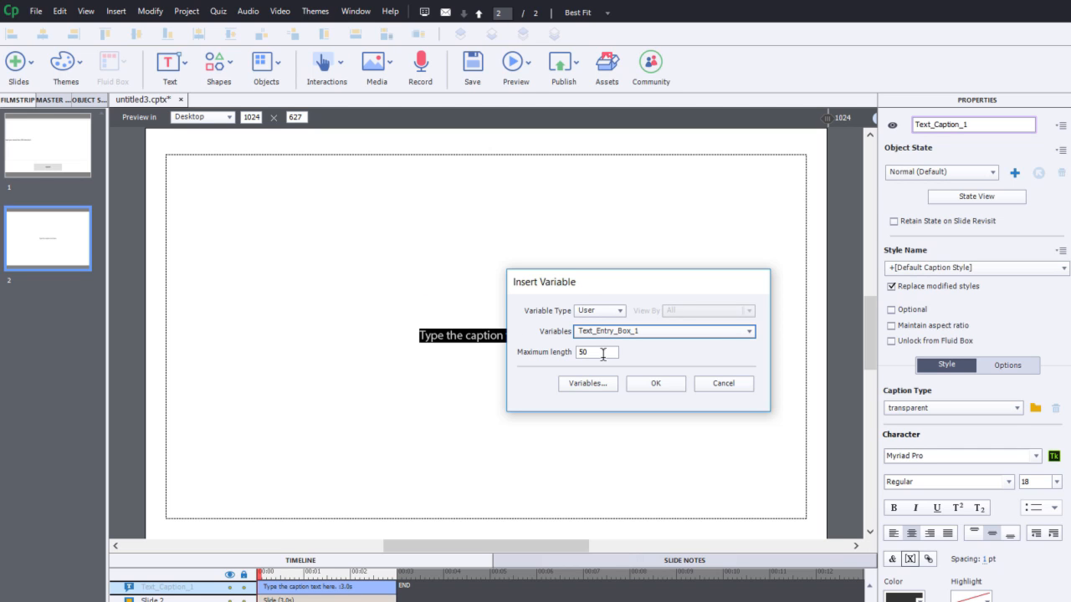
pyautogui.write('500')
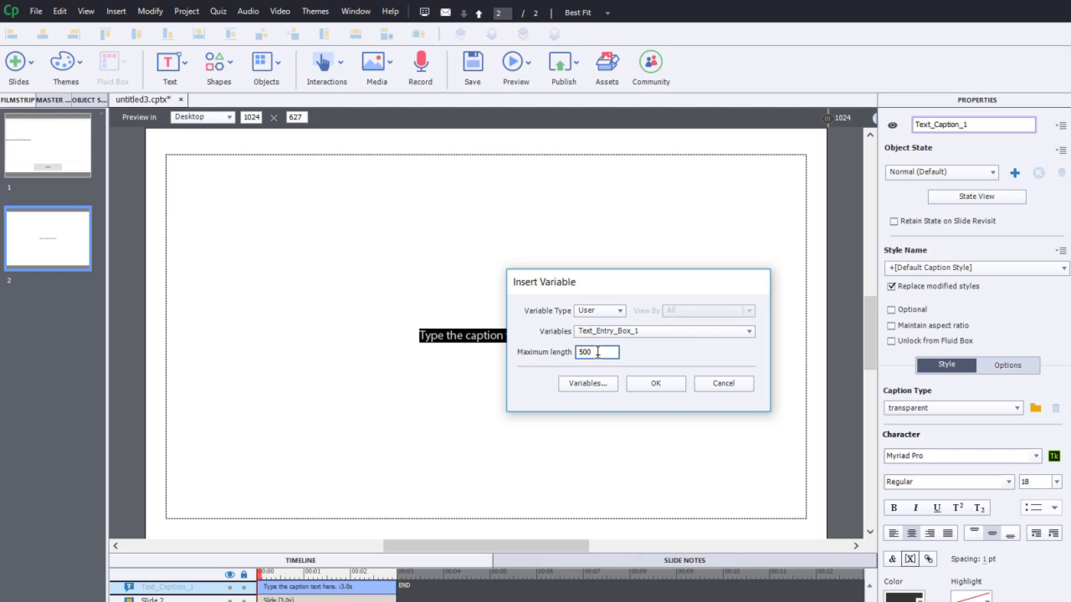
pyautogui.moveTo(257, 411)
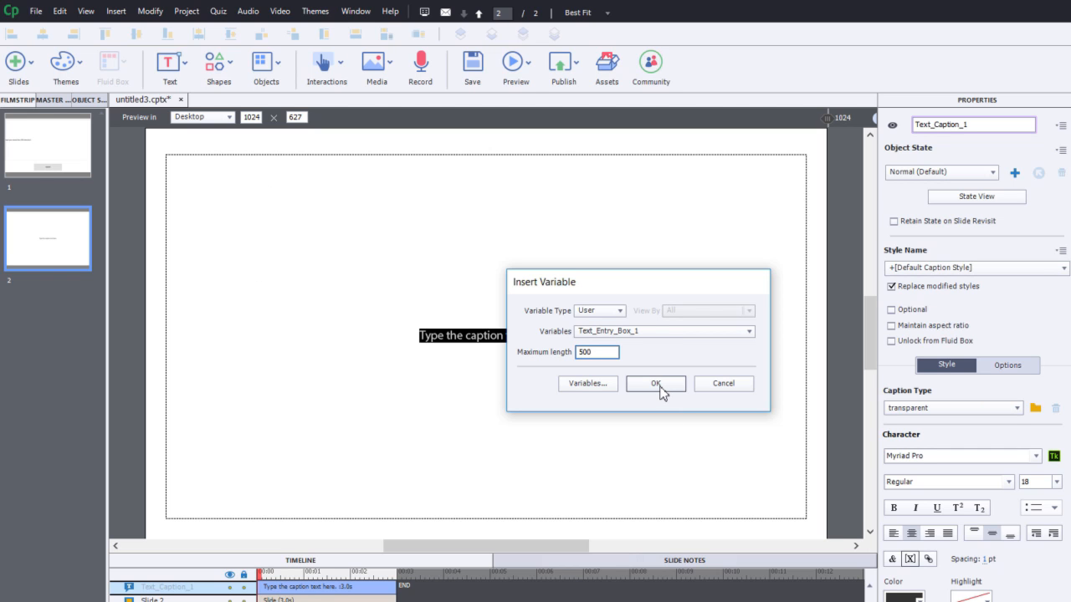
pyautogui.click(656, 383)
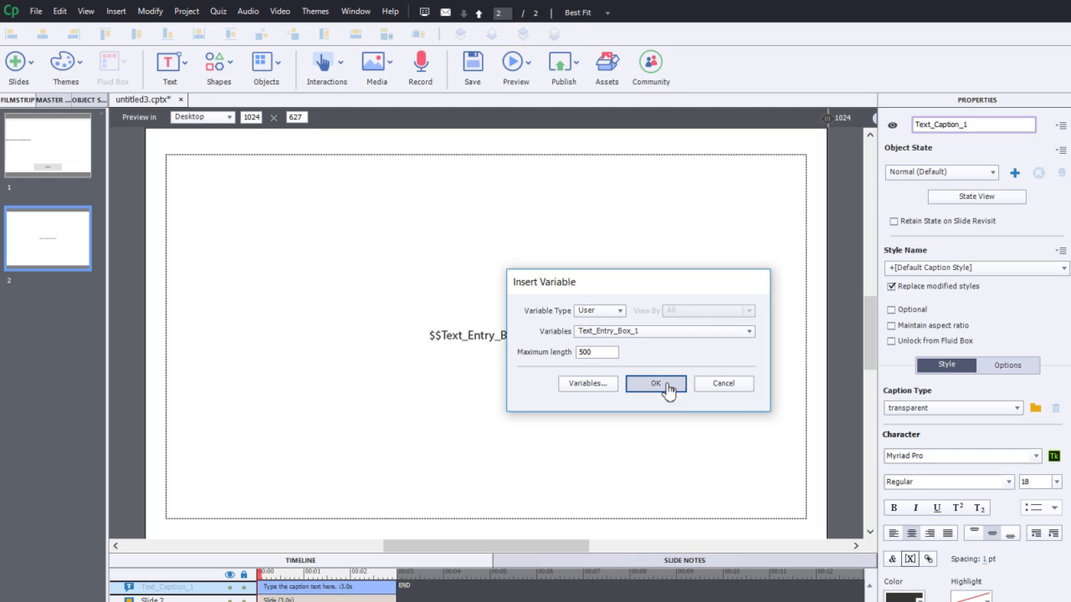
# Step: Exit caption editing and align the variable text to the left
pyautogui.click(655, 383)
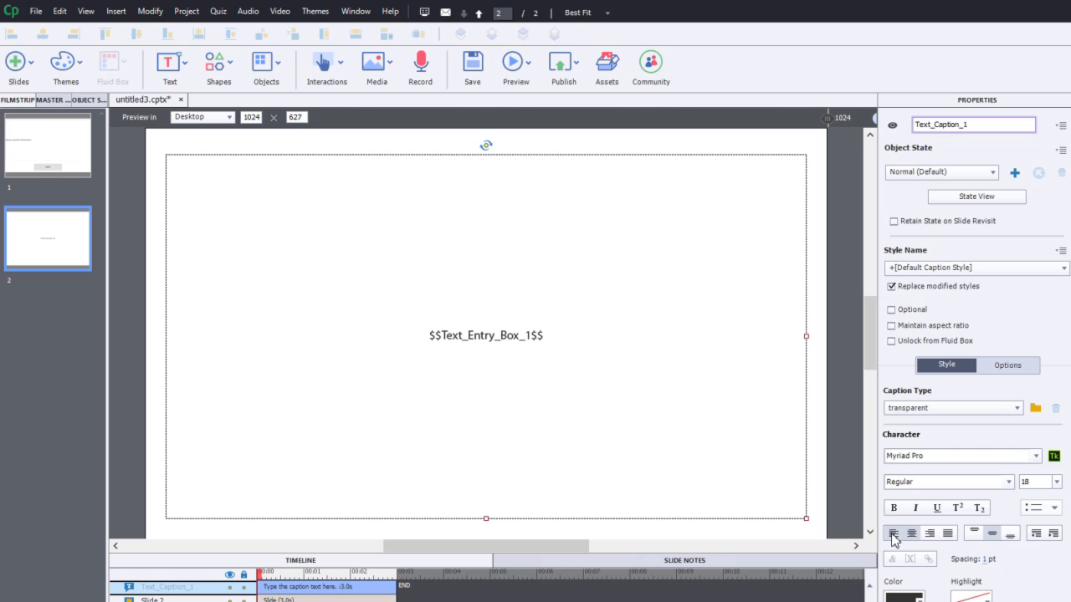
pyautogui.click(974, 533)
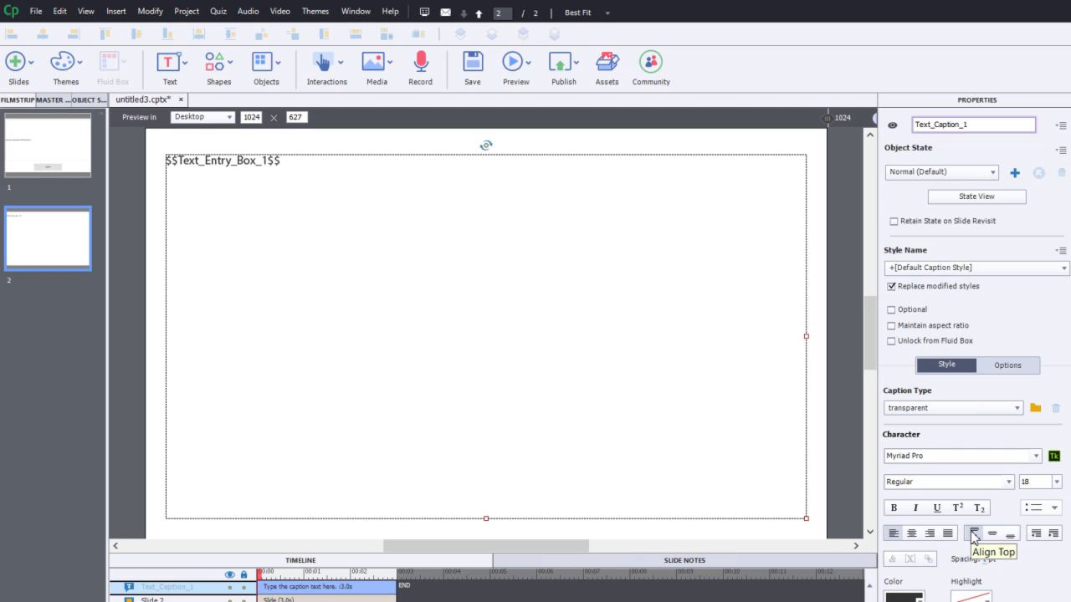
pyautogui.moveTo(412, 450)
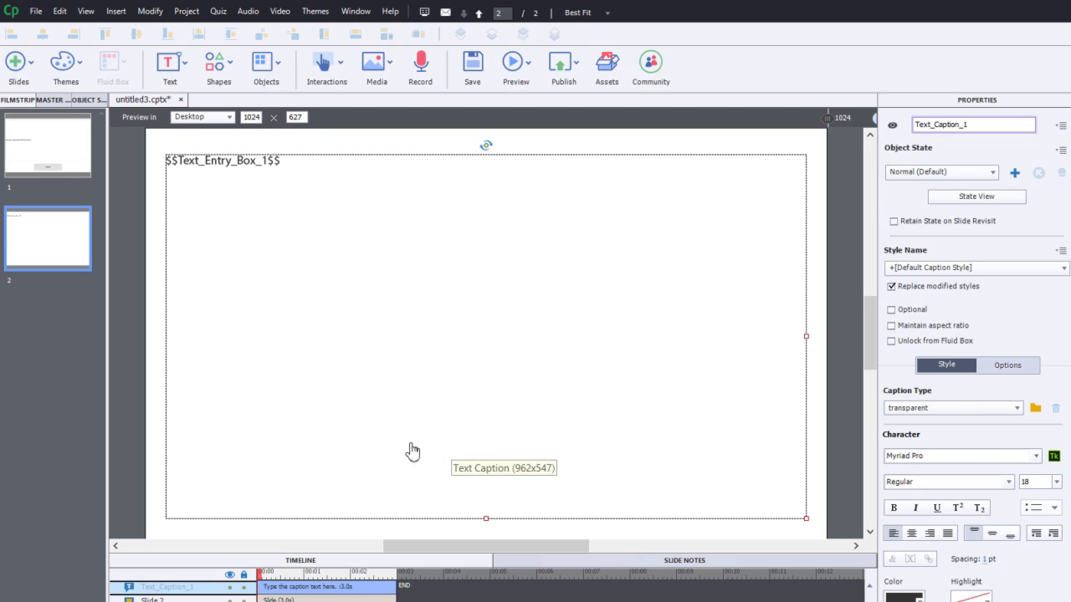
pyautogui.moveTo(73, 141)
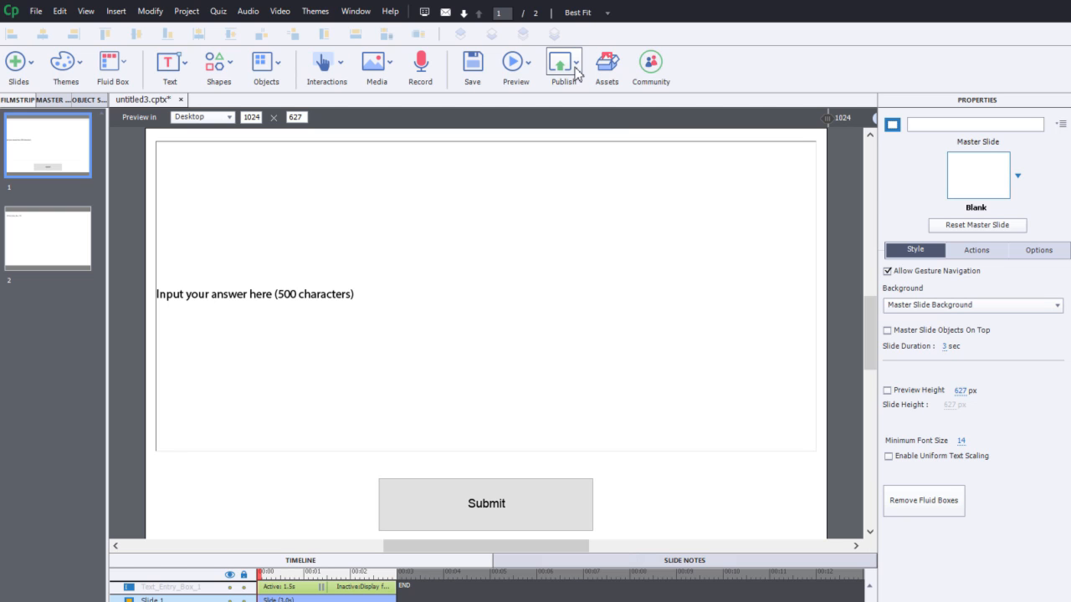
# Step: Start a project preview and type repeated 'Molly Lucy' words into the answer box
pyautogui.click(516, 64)
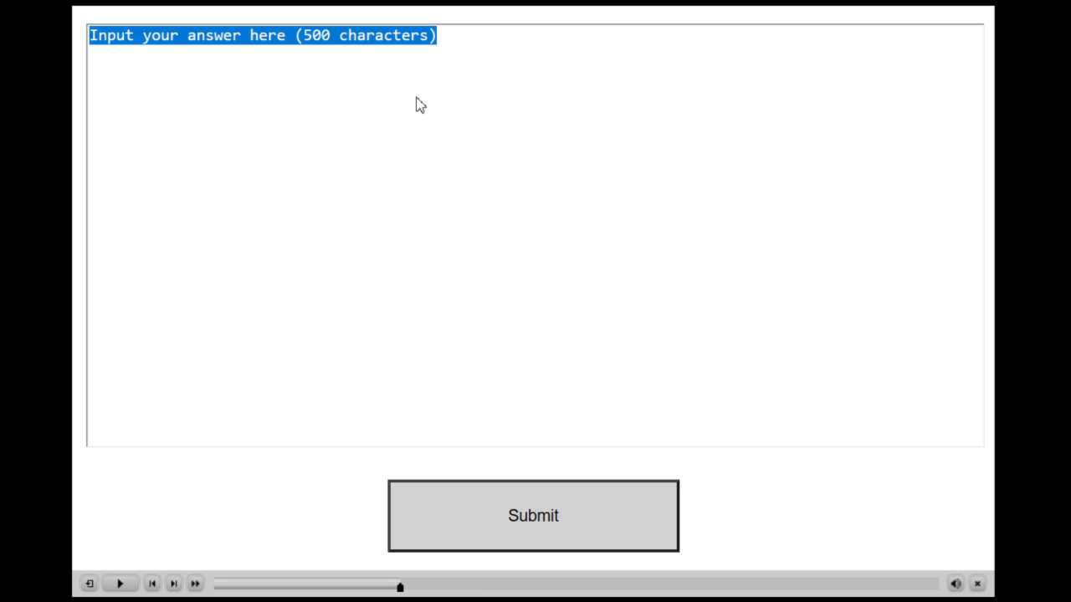
pyautogui.moveTo(303, 44)
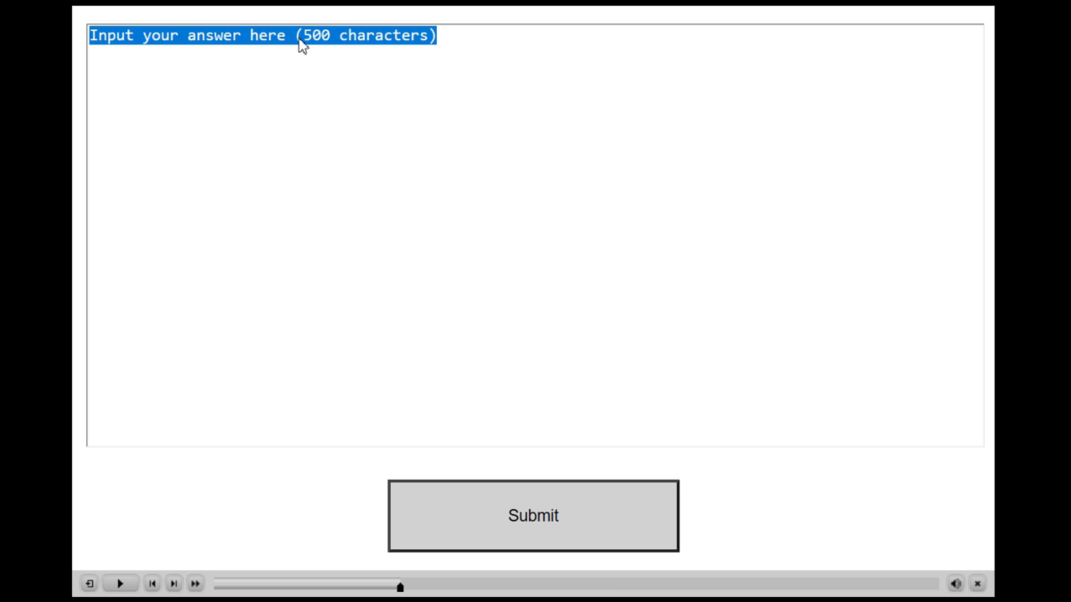
pyautogui.moveTo(325, 165)
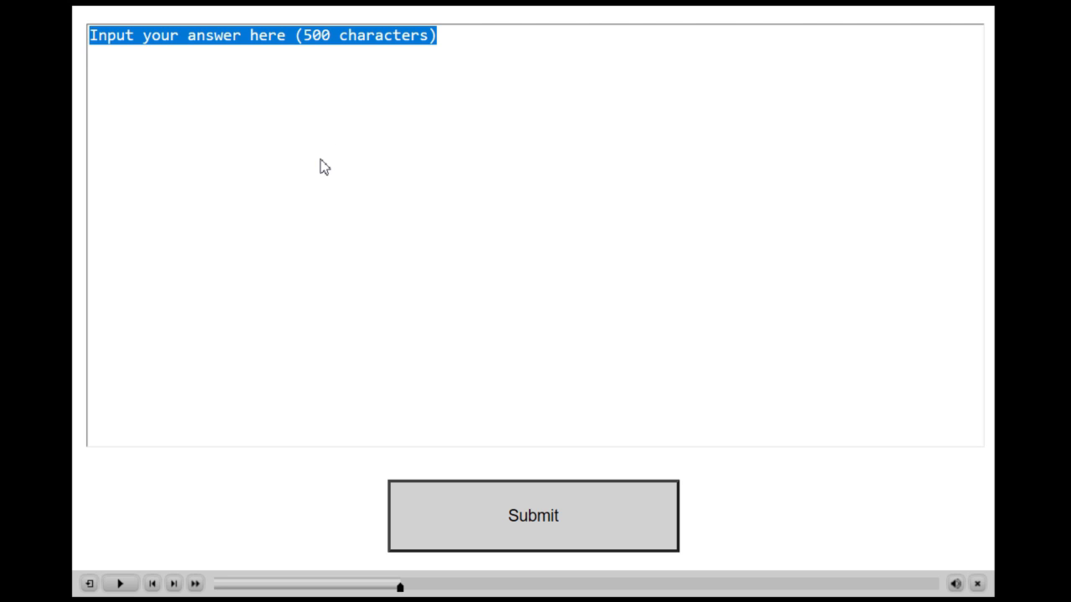
pyautogui.write('Mo1')
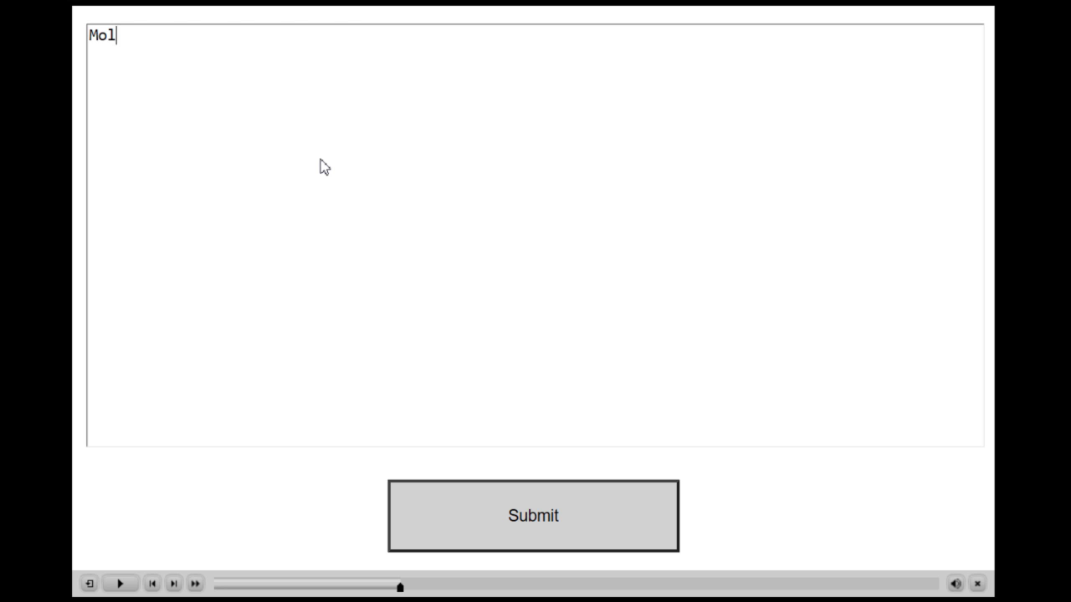
pyautogui.write('lly')
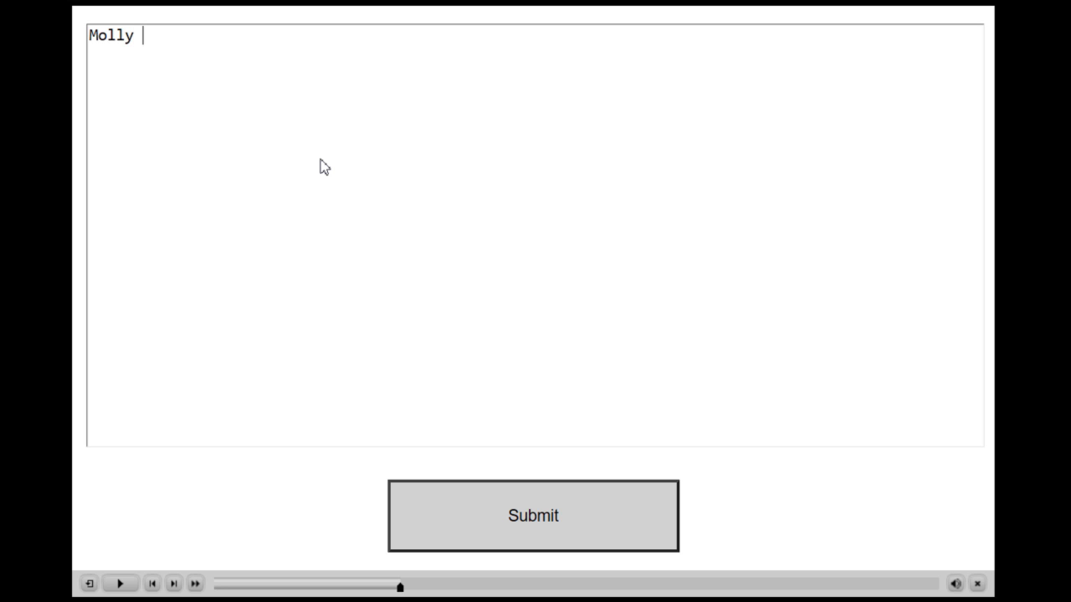
pyautogui.write('Lucy')
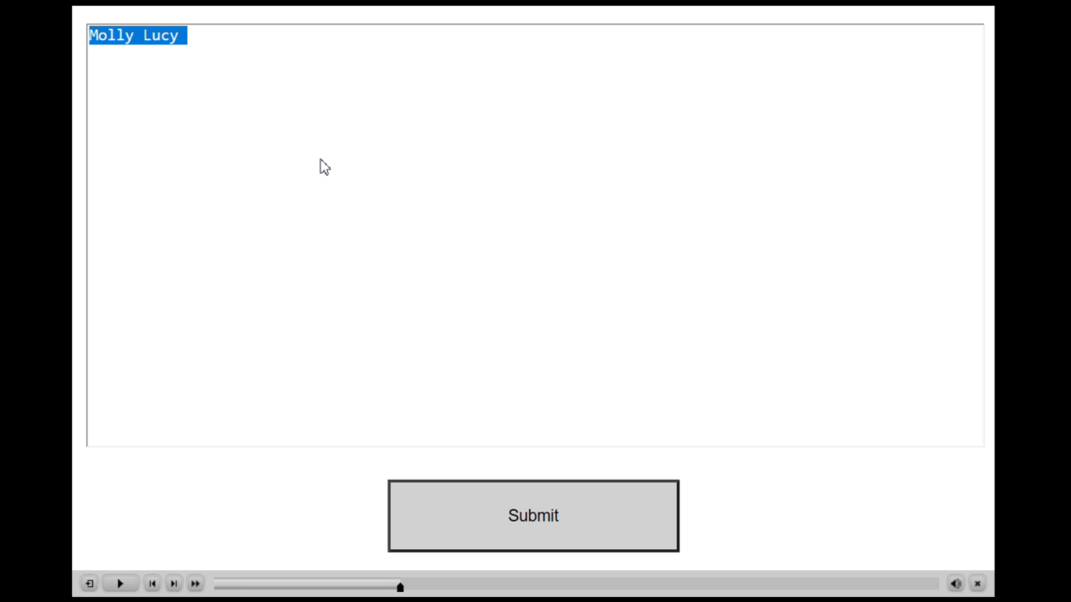
pyautogui.write('Molly Lucy Molly Lucy Molly Lucy Molly Lucy Molly Lucy Molly Lucy Molly Lucy Molly Lucy')
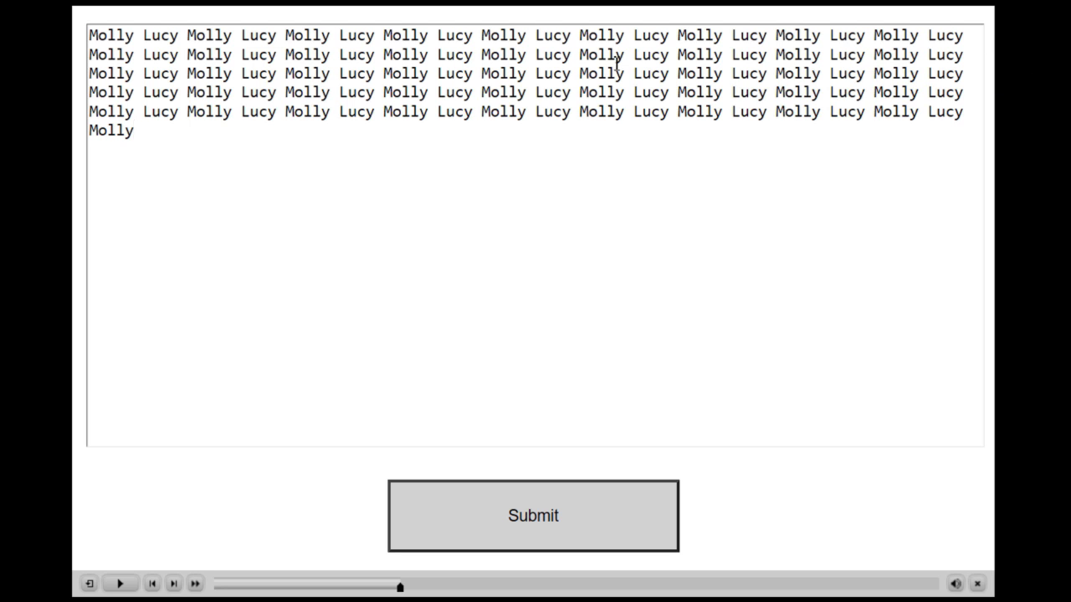
# Step: Delete the trailing word and type 'xxxxx' at the end of the answer
pyautogui.click(135, 131)
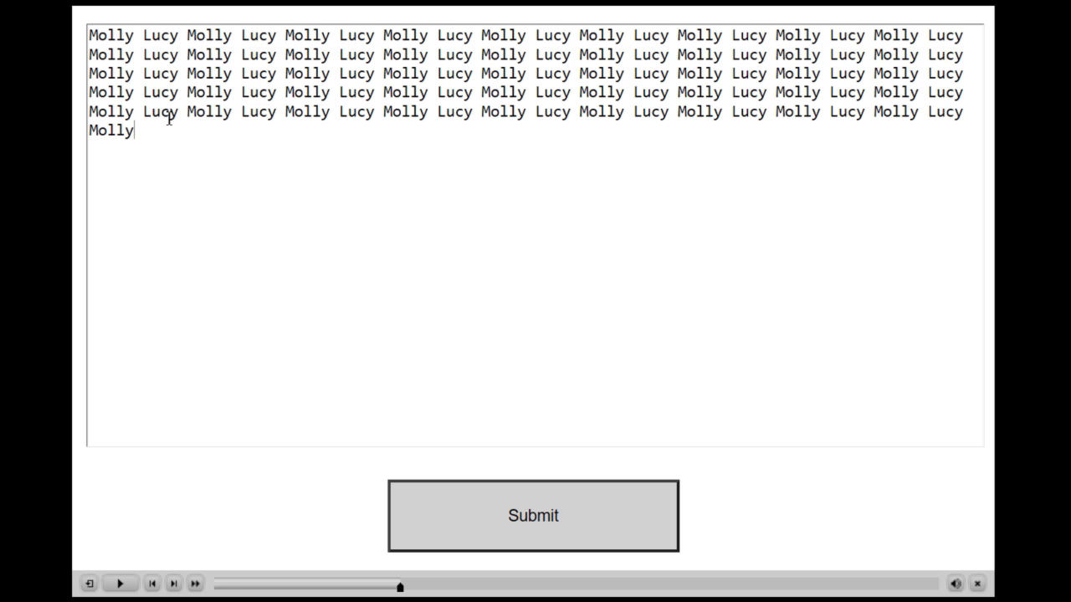
pyautogui.press('Backspace')
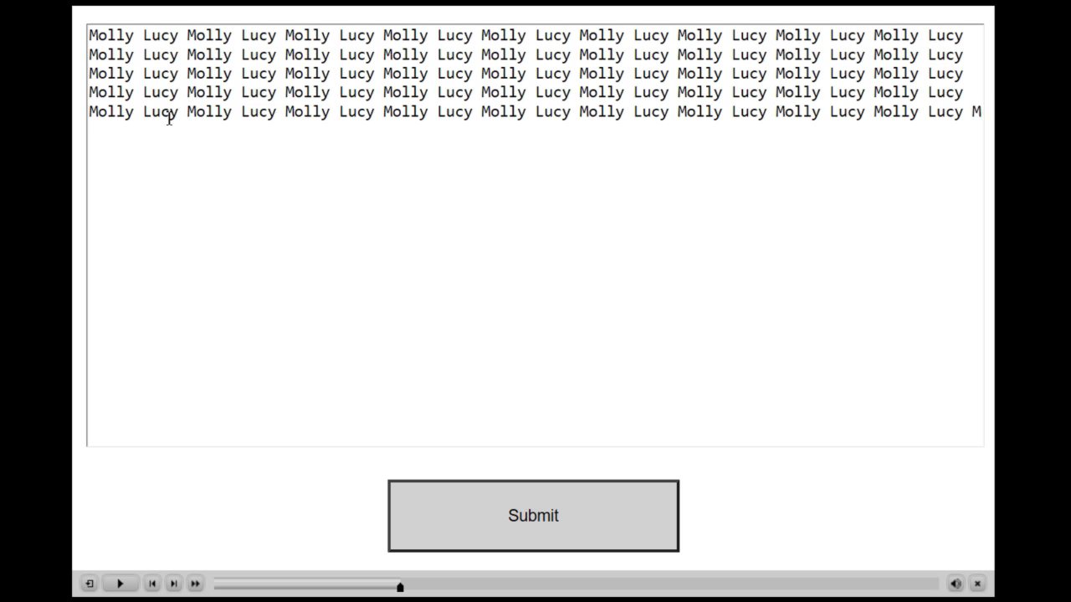
pyautogui.write('xxxxx')
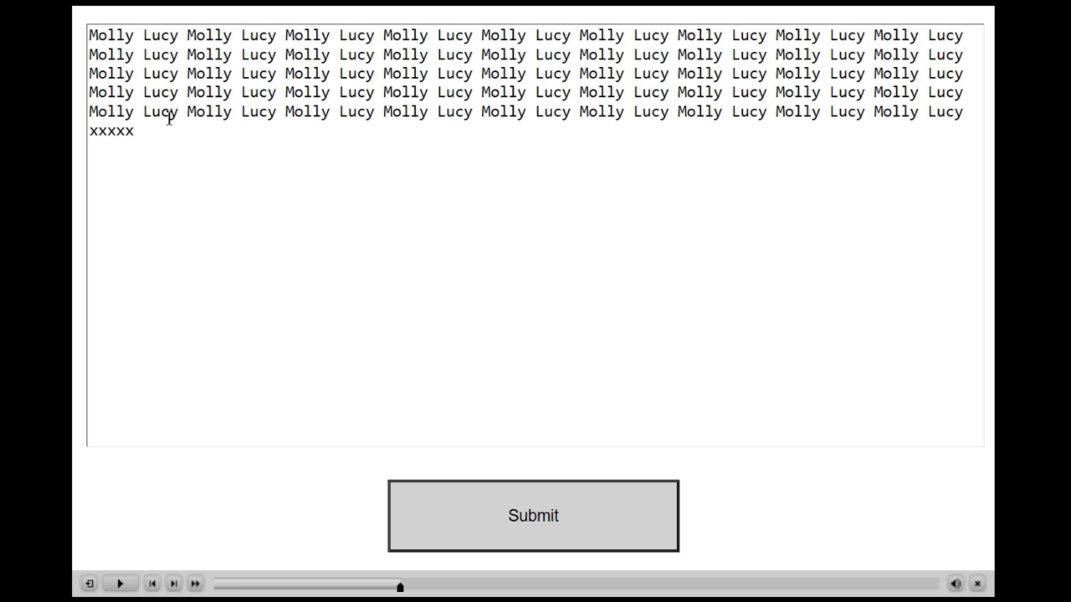
pyautogui.moveTo(285, 309)
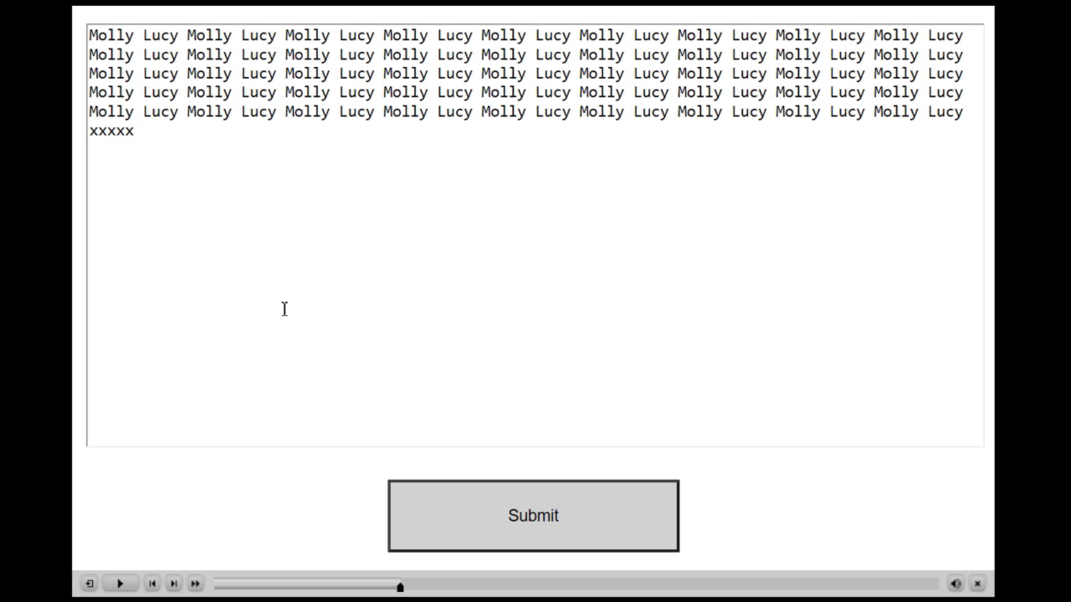